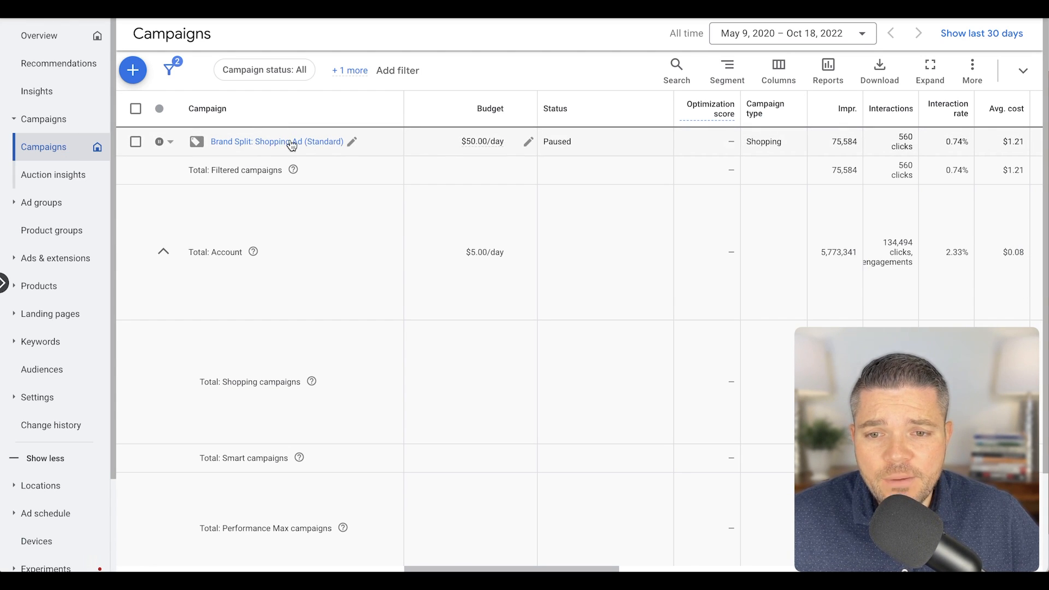
Open the Brand Split: Shopping Ad (Standard) campaign from the Campaigns list
click(276, 141)
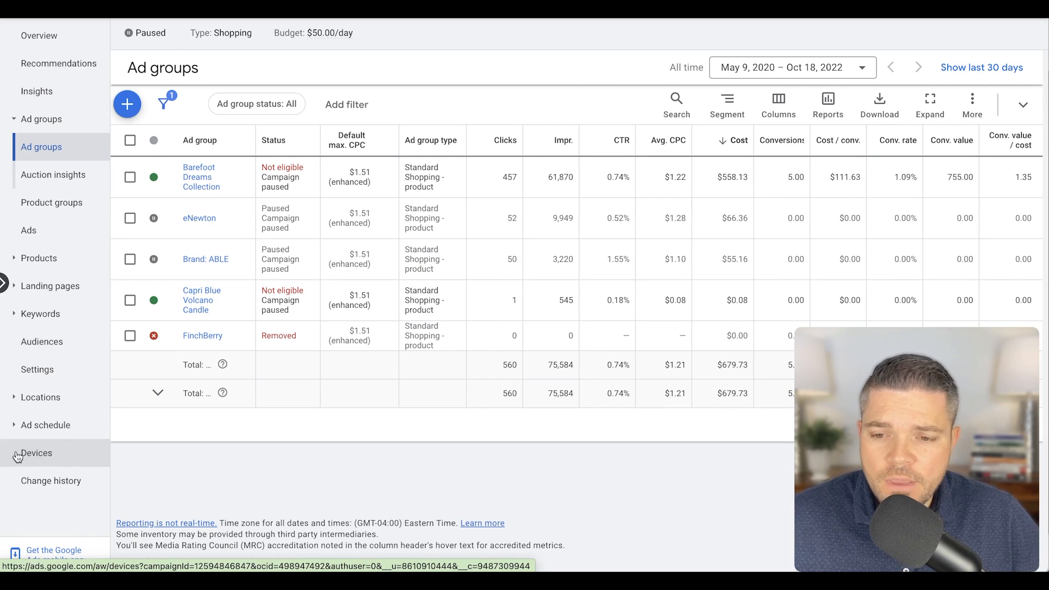
Open the campaign's Devices report to see performance by device
click(36, 453)
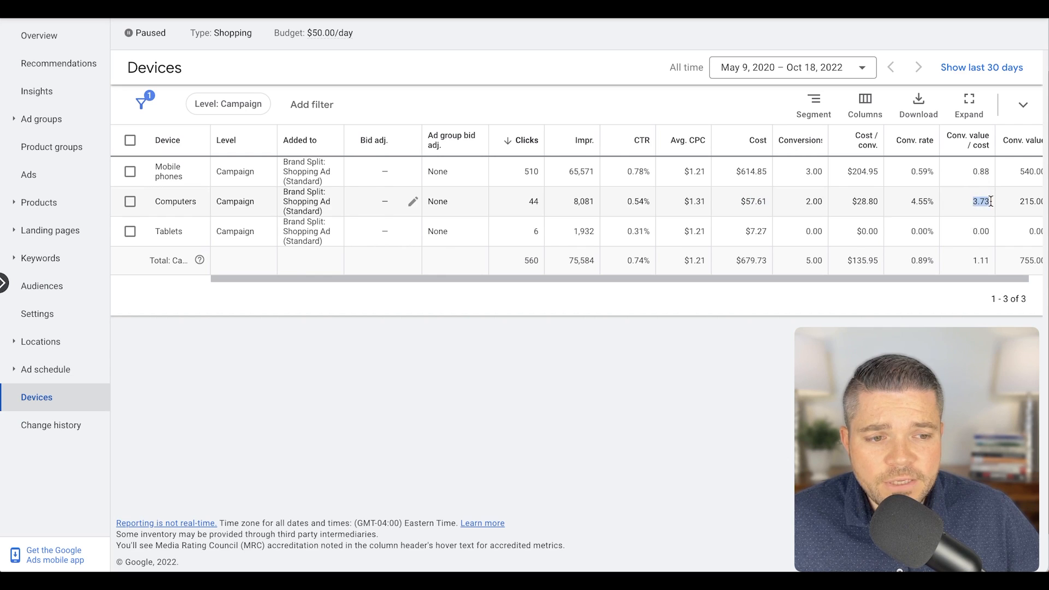
mouse_move(976, 233)
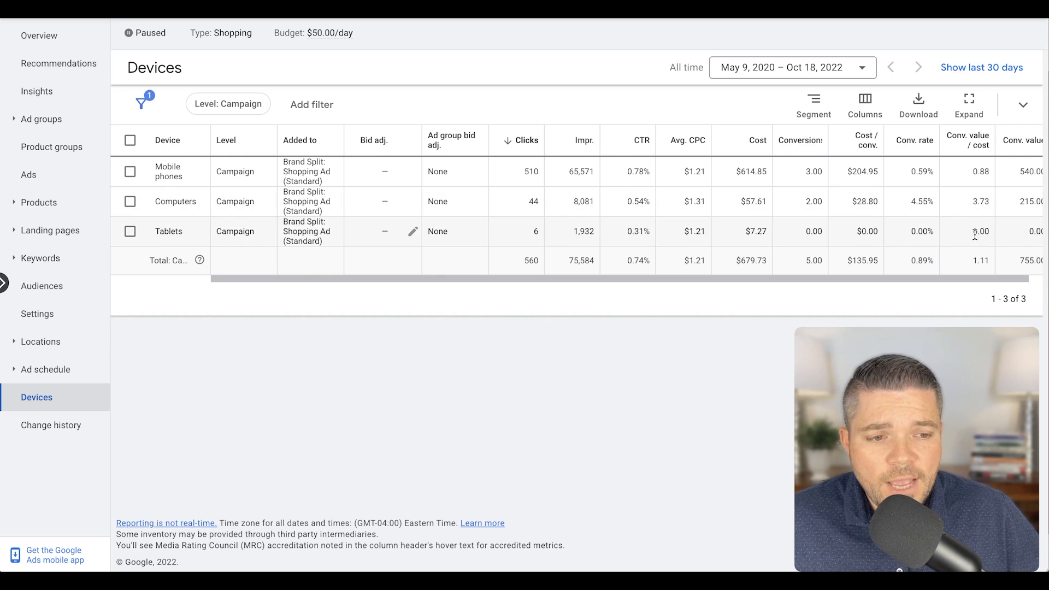
mouse_move(689, 246)
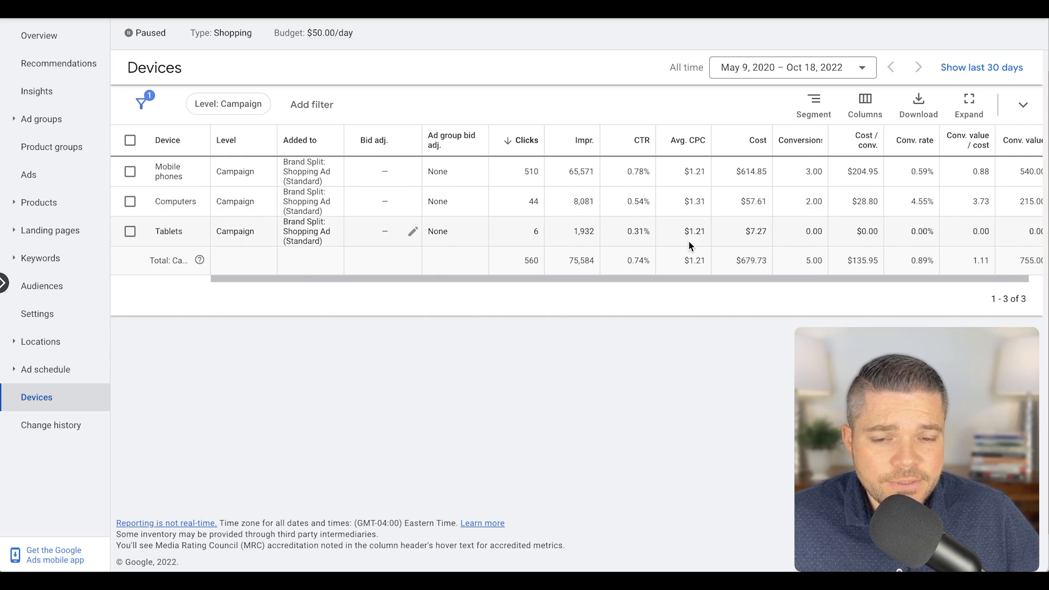
mouse_move(179, 202)
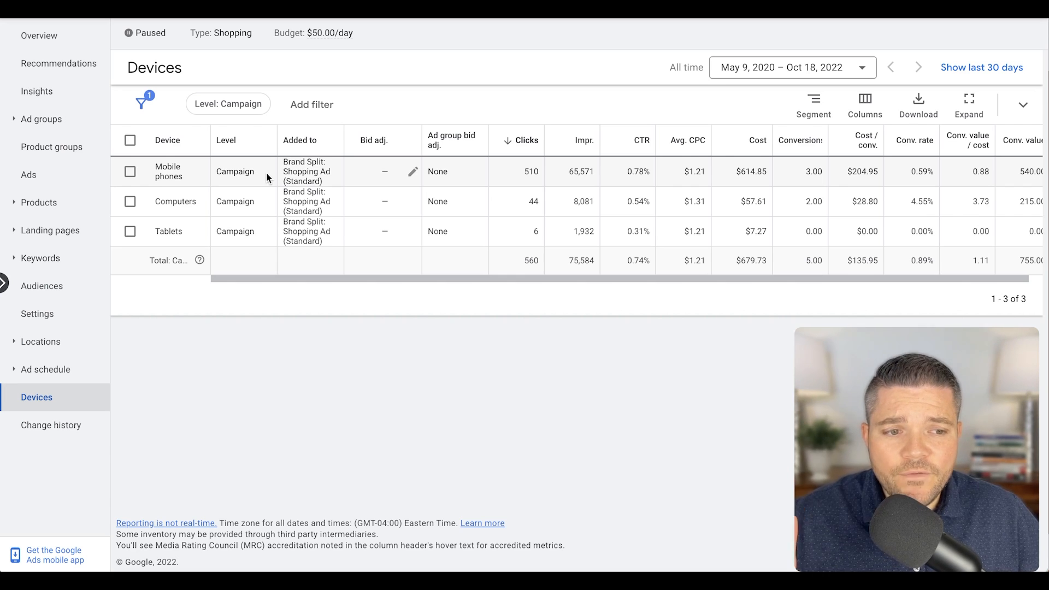
mouse_move(437, 183)
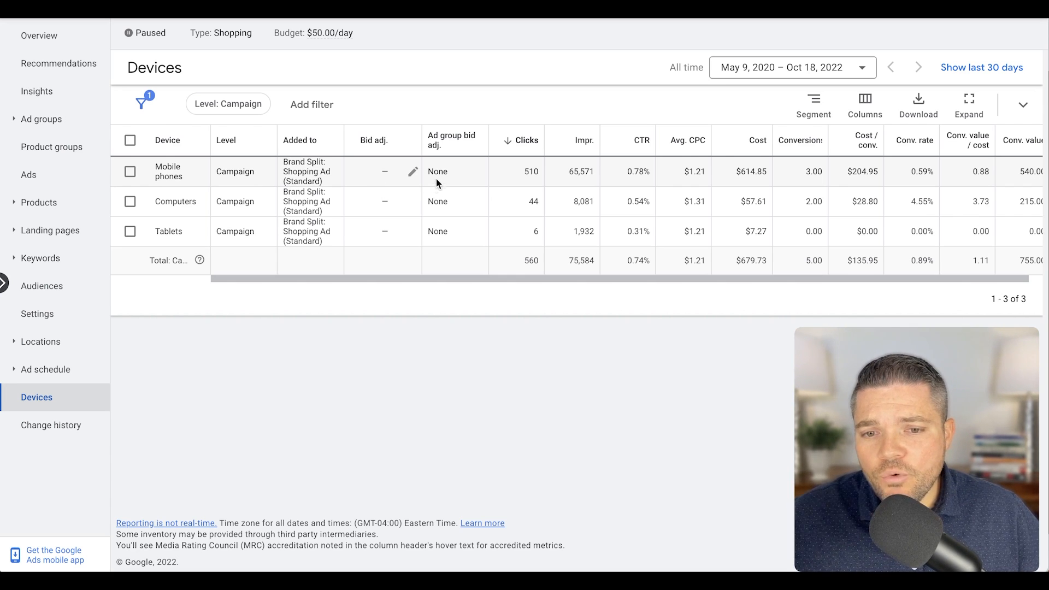
mouse_move(721, 212)
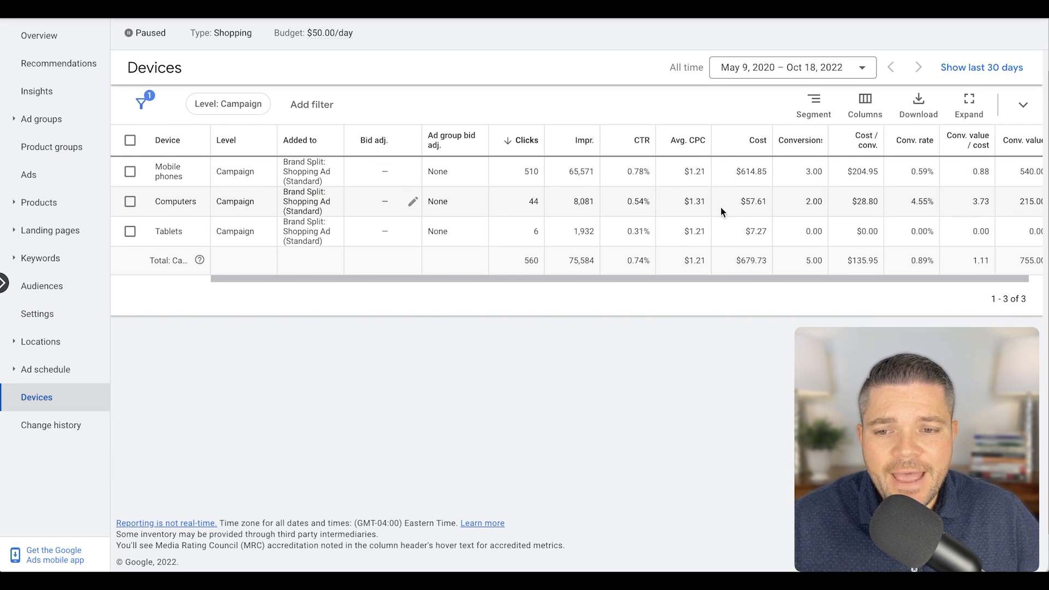
mouse_move(638, 203)
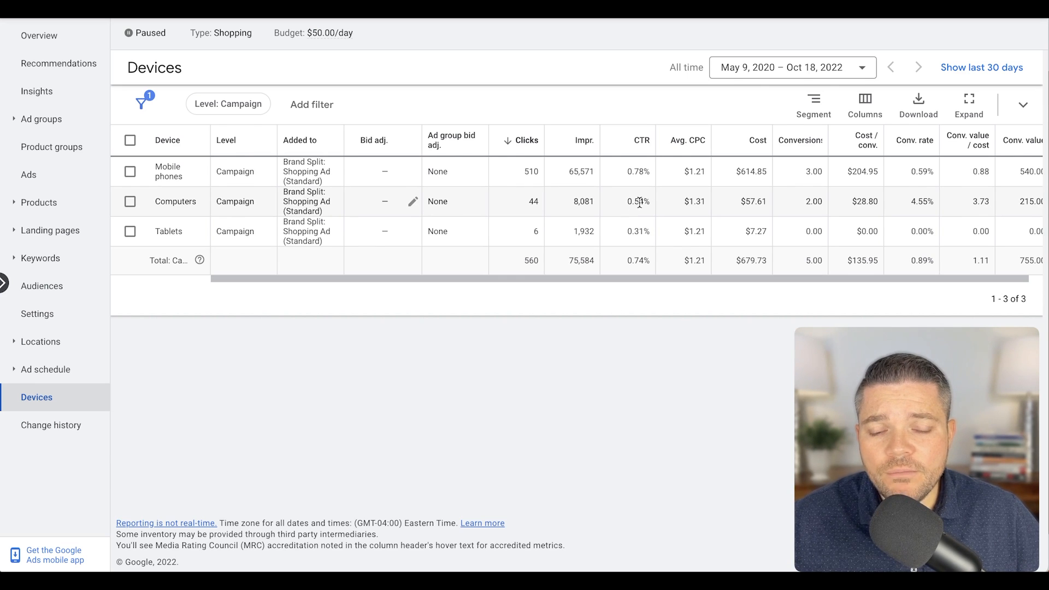
mouse_move(754, 187)
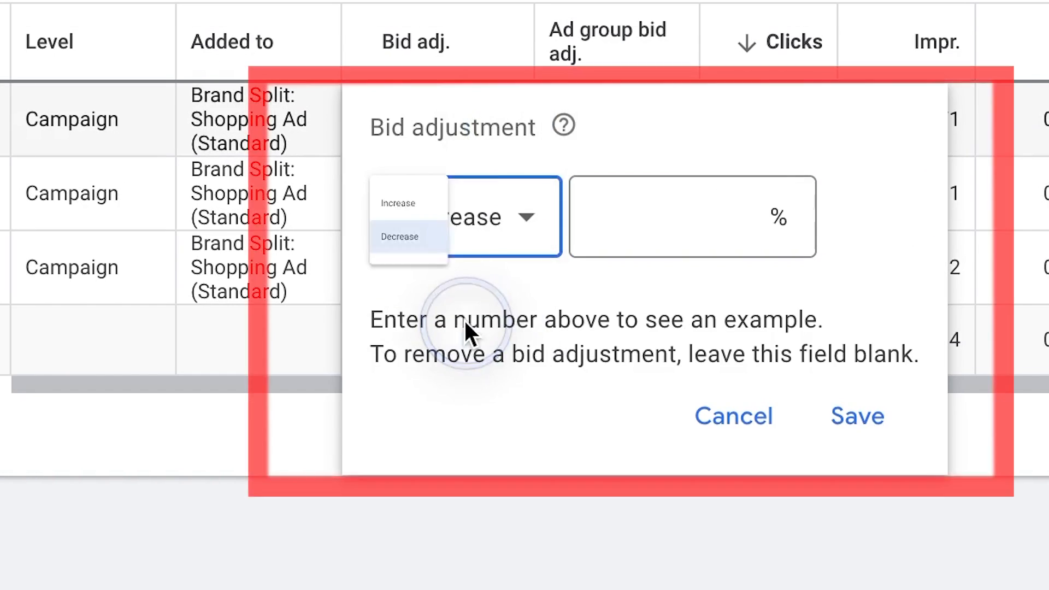
Save a -10% bid adjustment for mobile phones
click(399, 236)
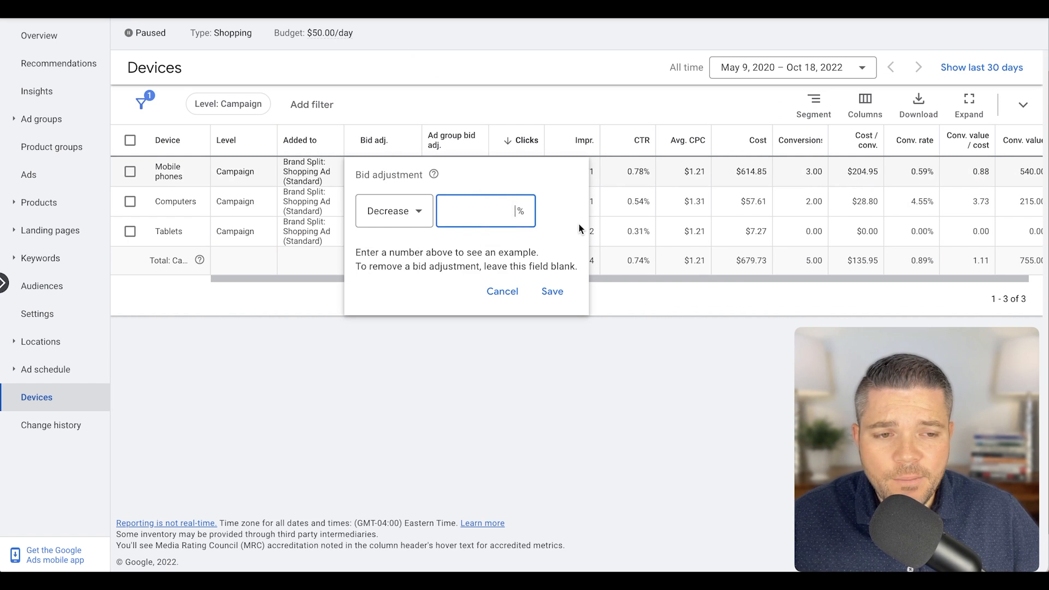
mouse_move(984, 173)
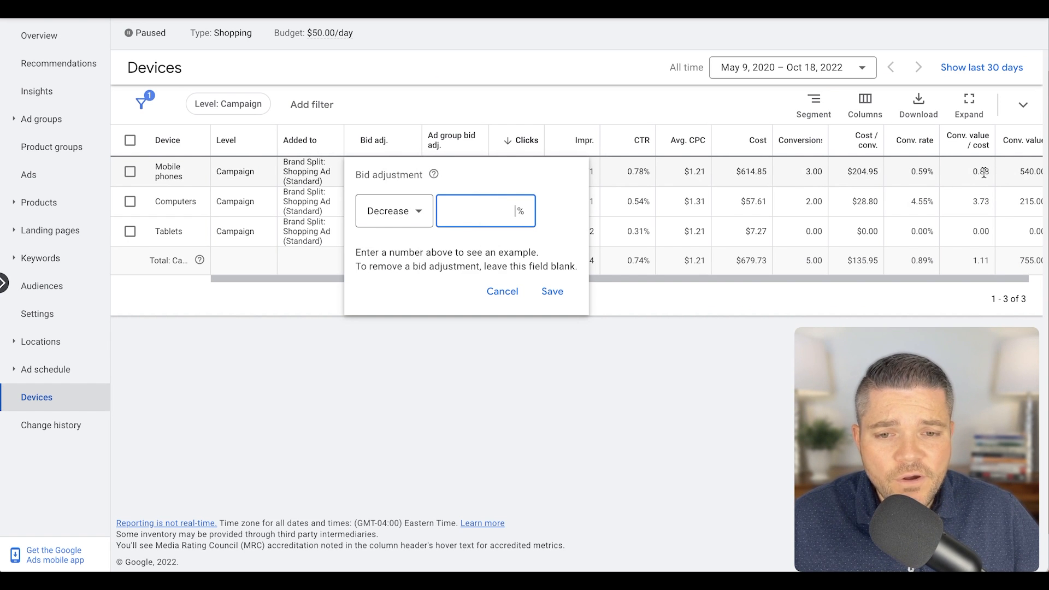
text(10)
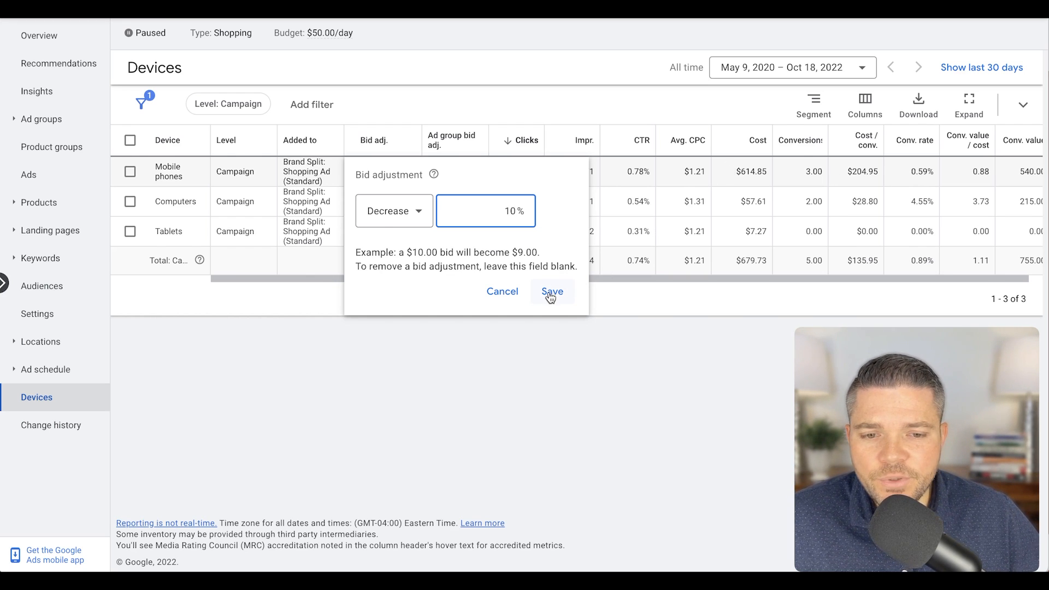
click(552, 292)
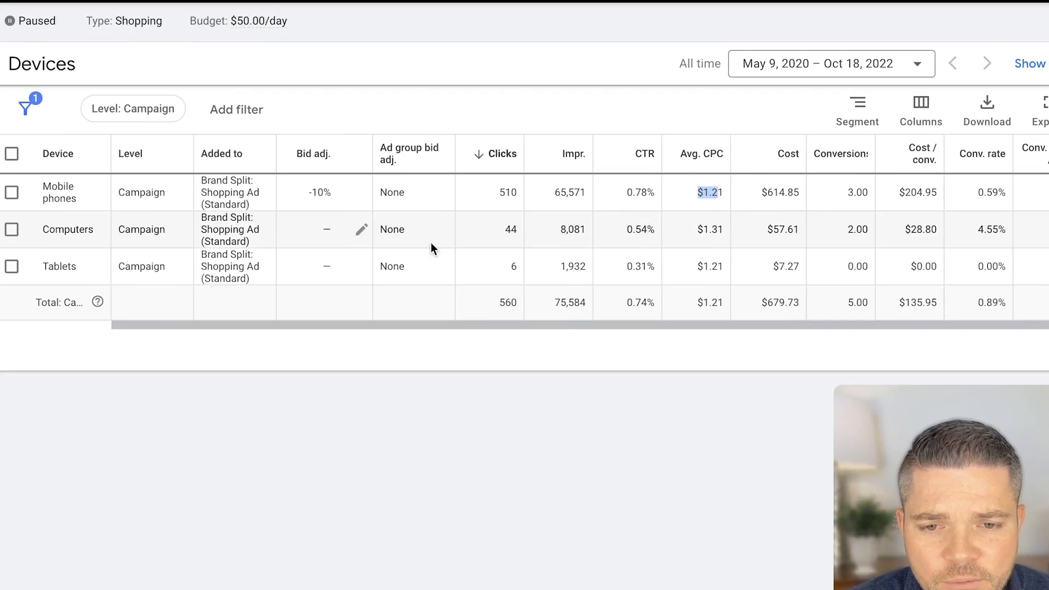
Save a +10% bid adjustment for computers
click(361, 229)
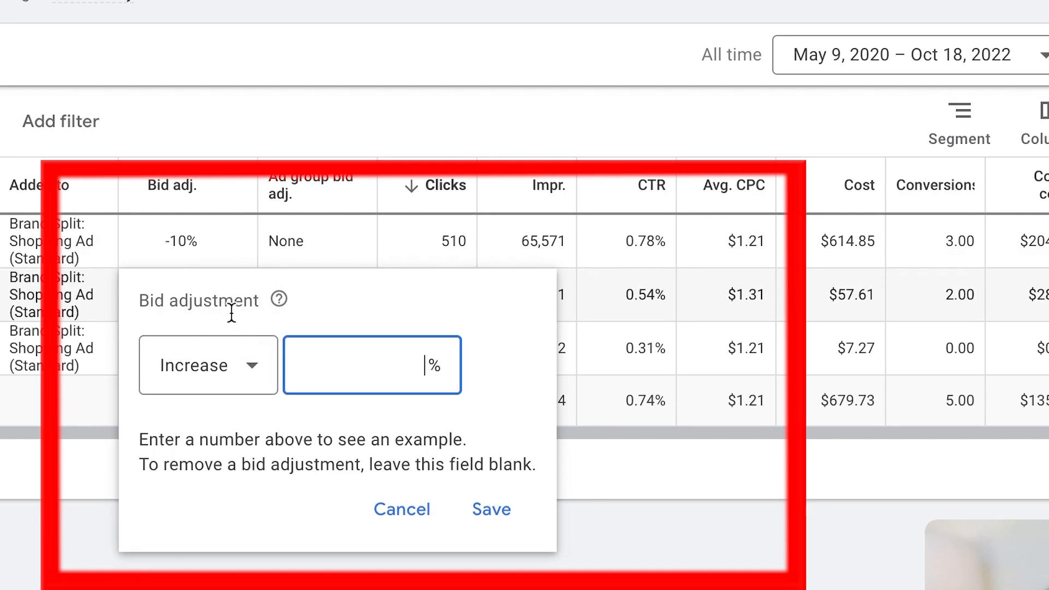
text(10)
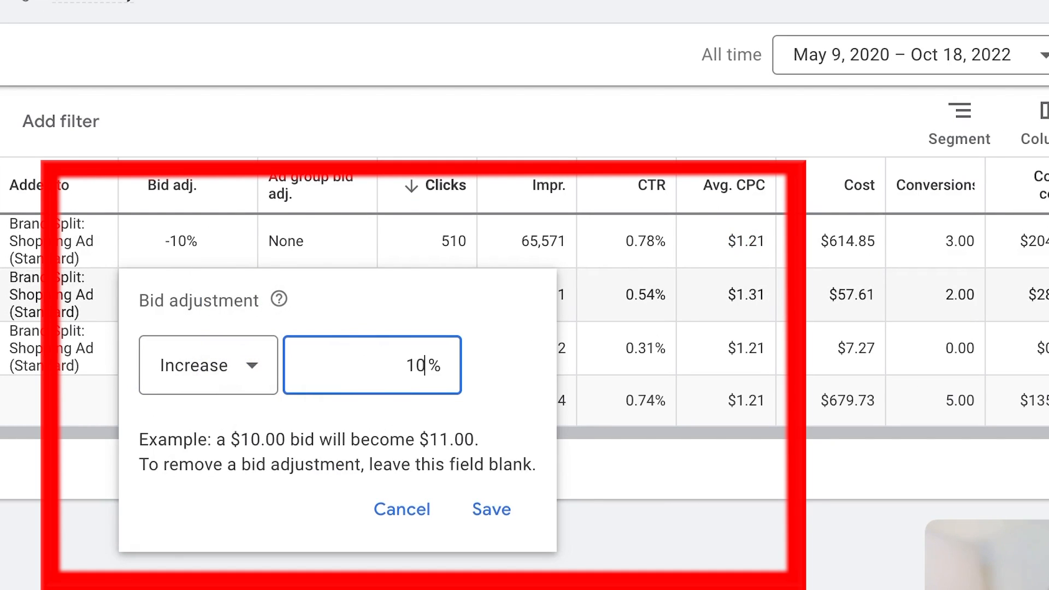
click(491, 509)
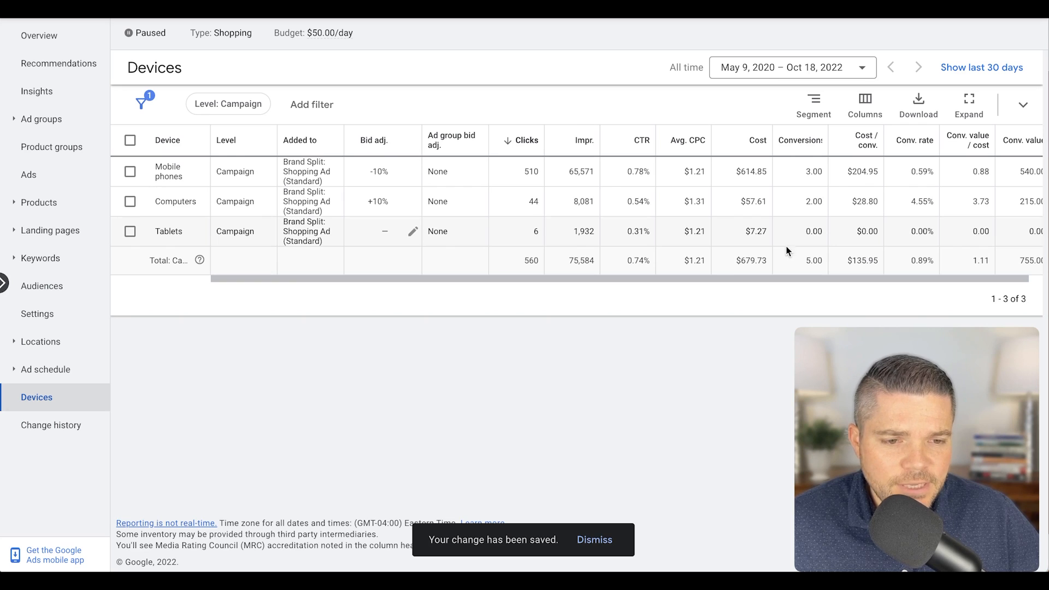
click(593, 540)
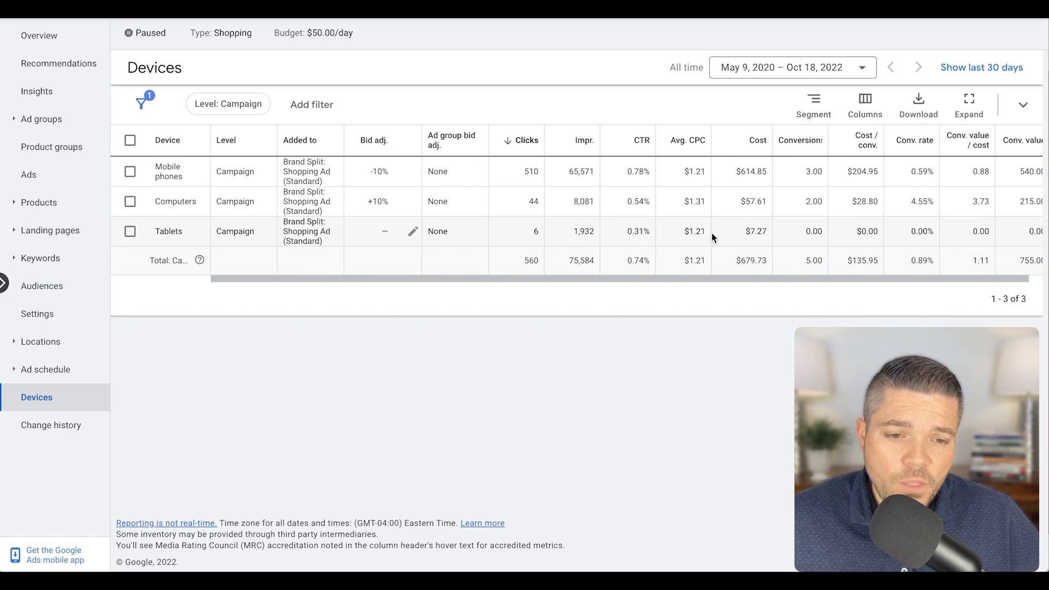
mouse_move(821, 236)
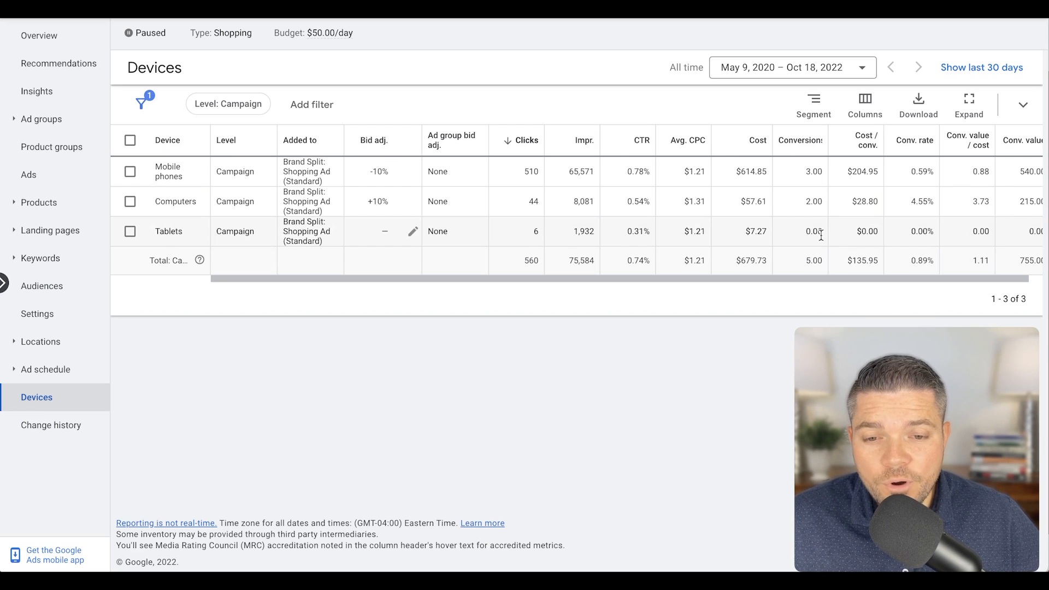
mouse_move(807, 220)
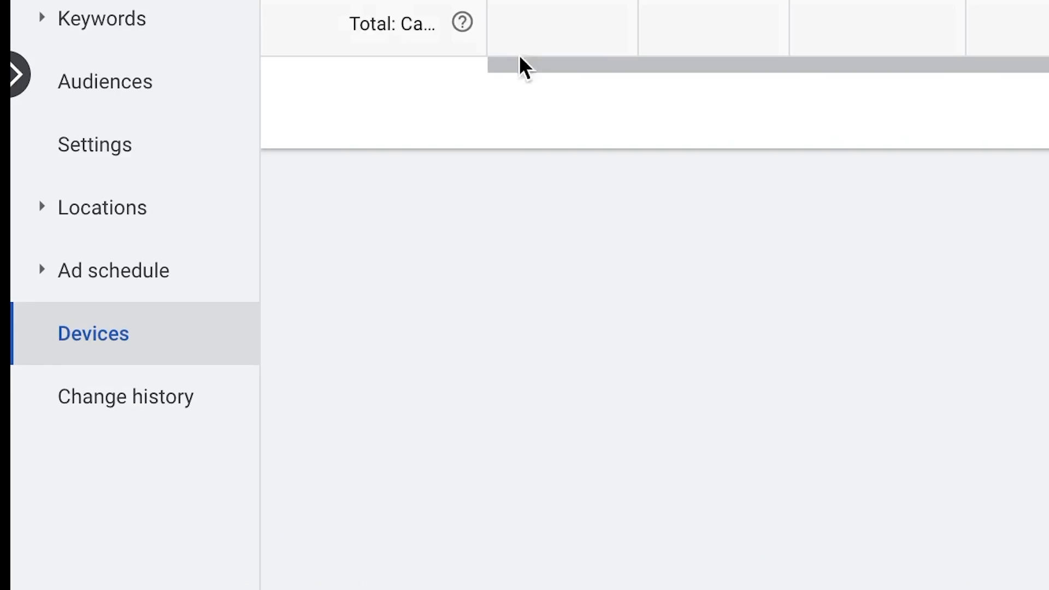
Open Locations, drill into United States and narrow it by States
click(102, 207)
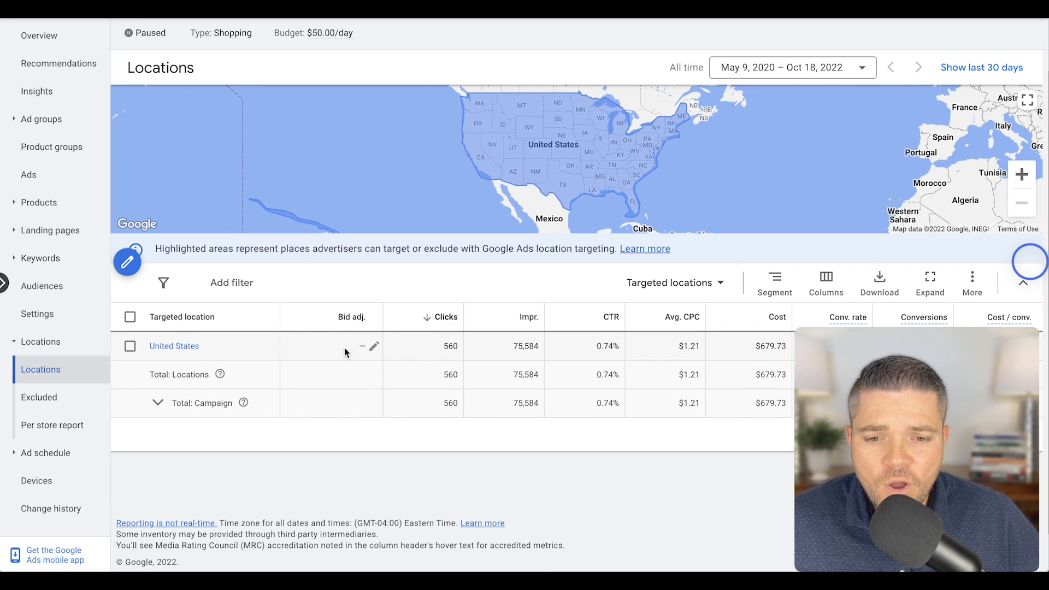
mouse_move(186, 346)
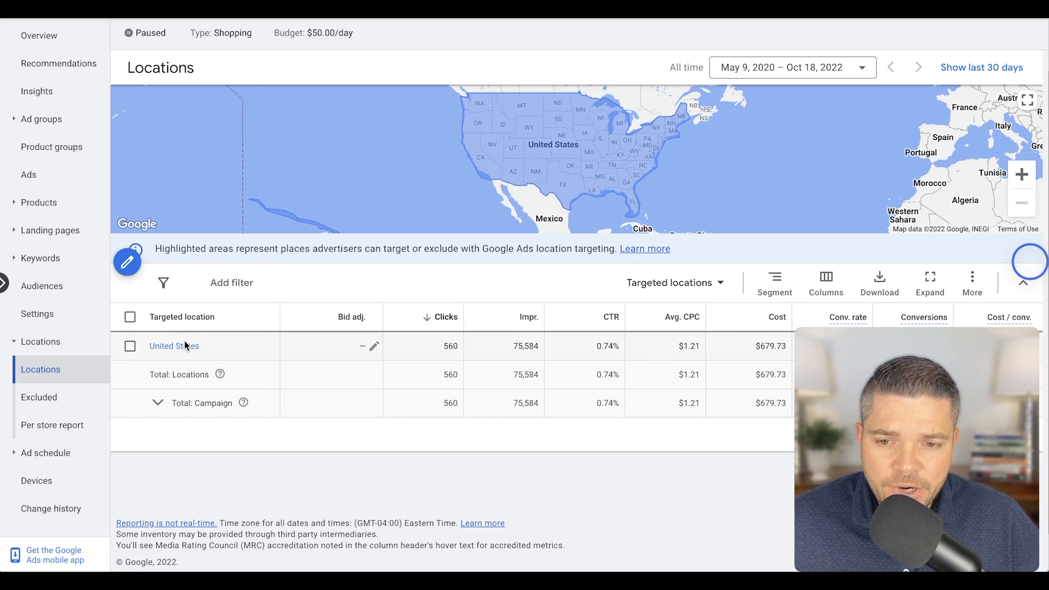
mouse_move(183, 352)
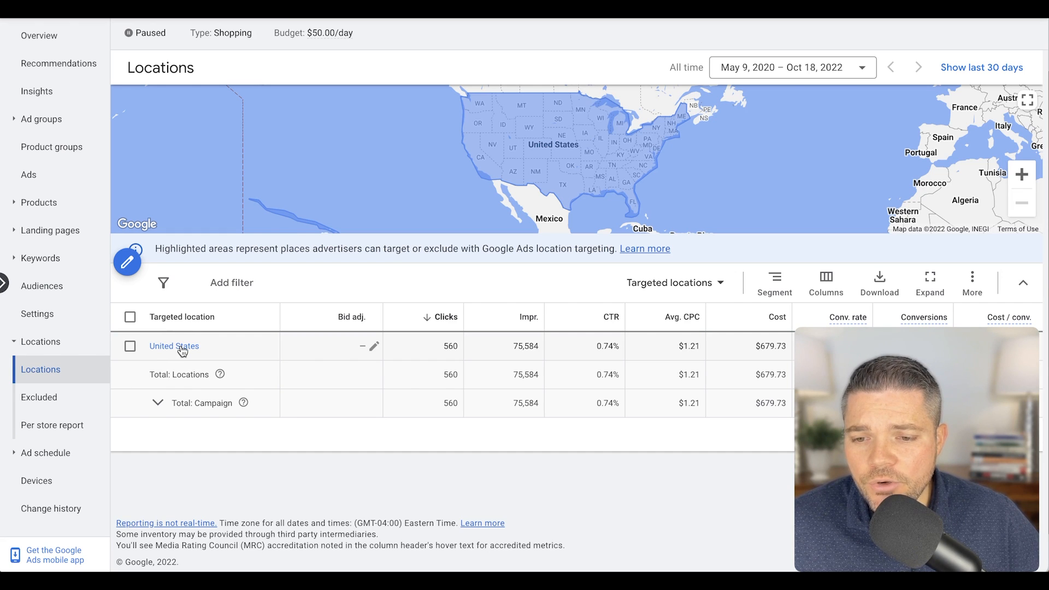
click(173, 346)
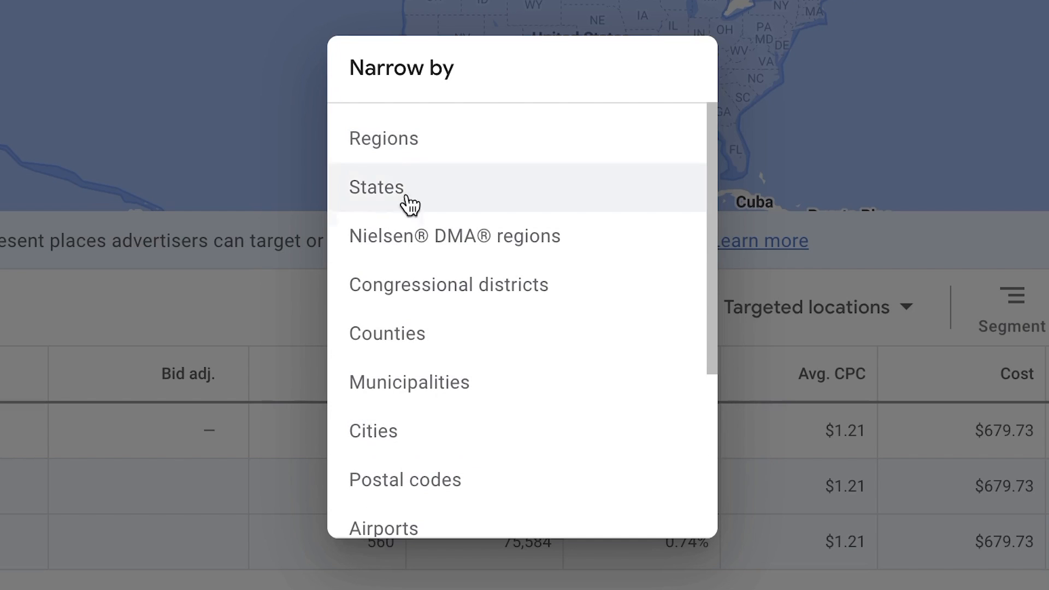
mouse_move(492, 284)
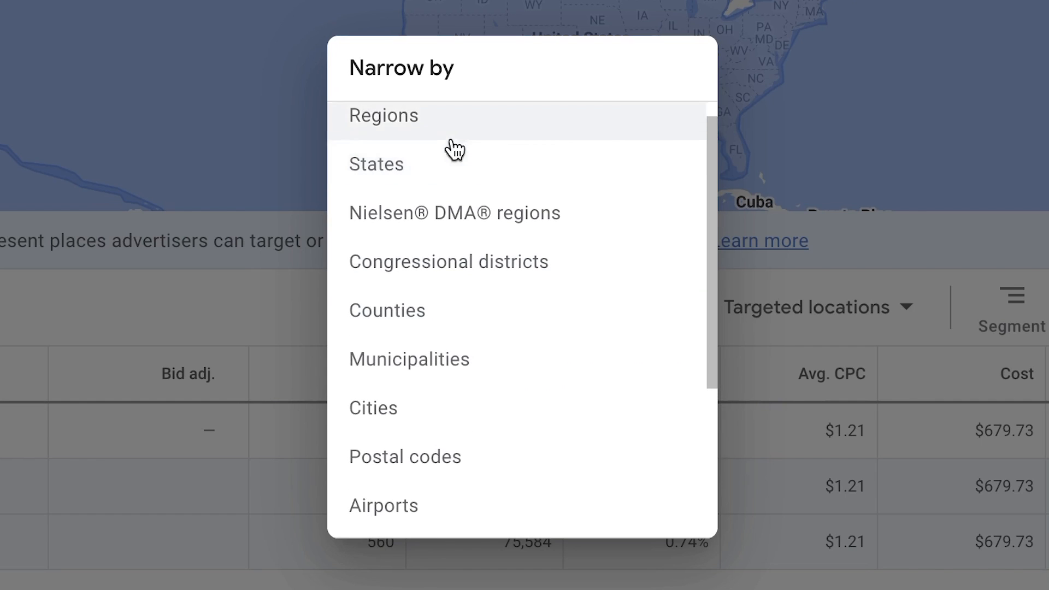
click(376, 164)
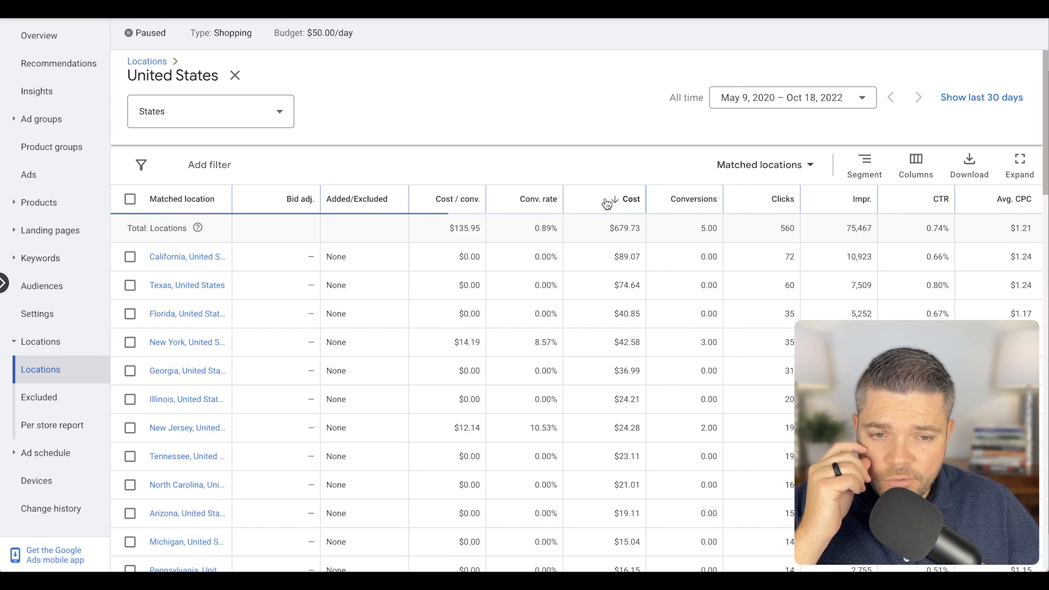
Sort states by Cost descending, putting California, Texas and New York first
click(629, 199)
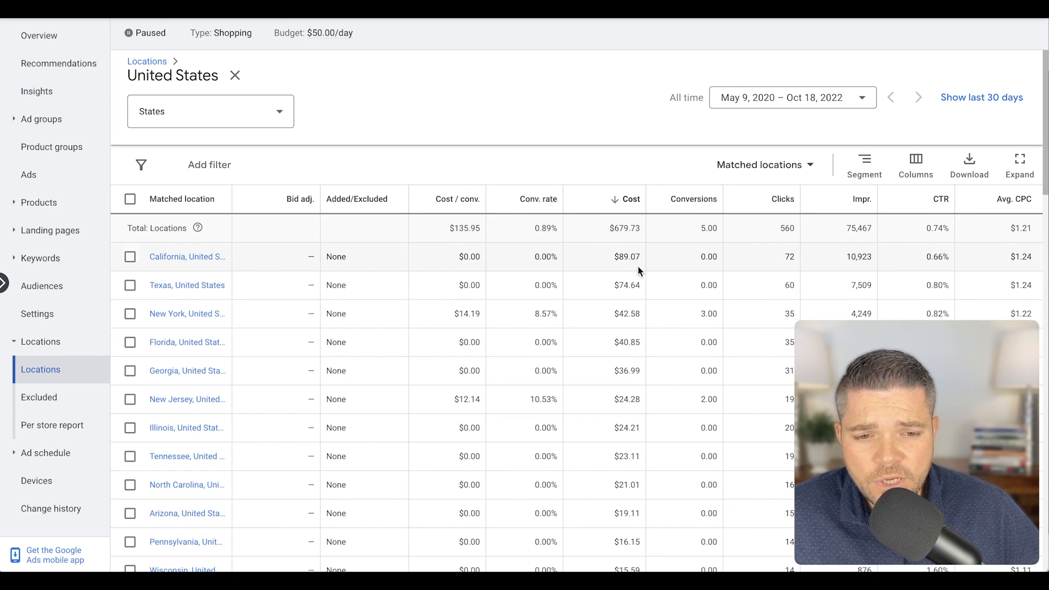
mouse_move(623, 260)
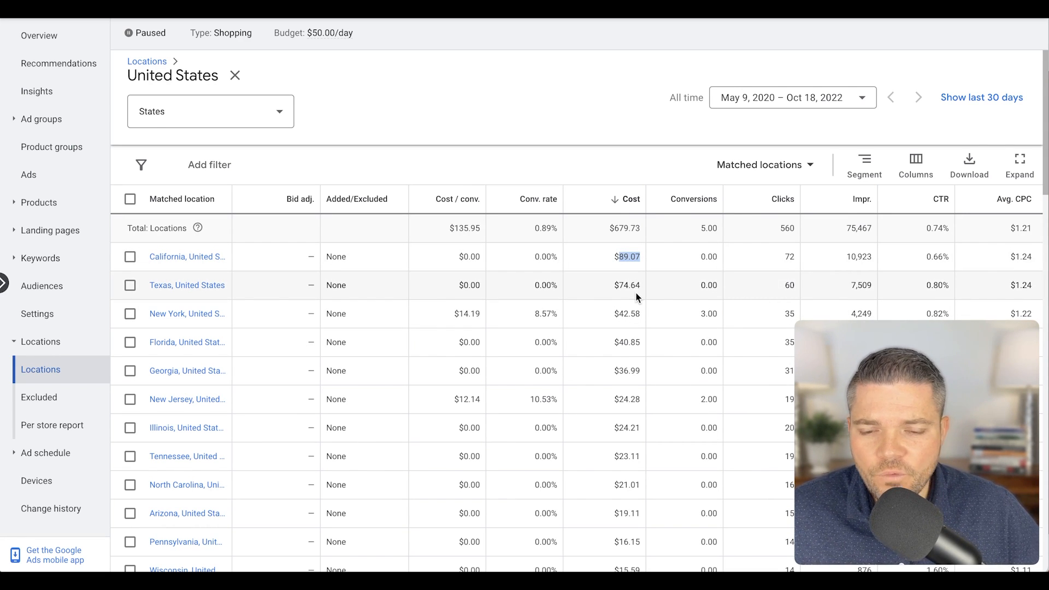
mouse_move(716, 289)
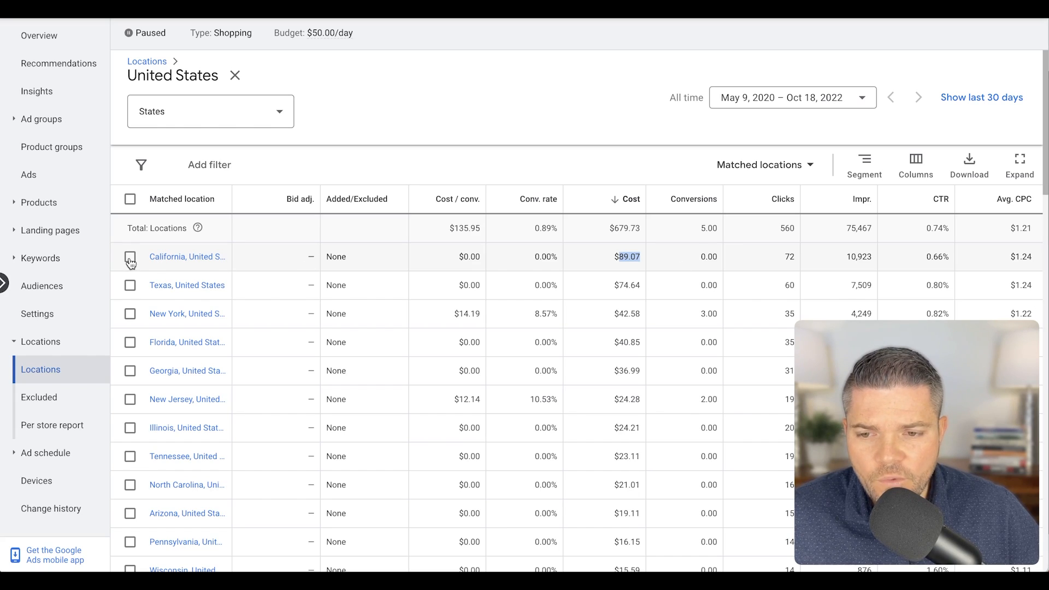
Add California as a target with a -50% bid adjustment, then deselect it
click(130, 257)
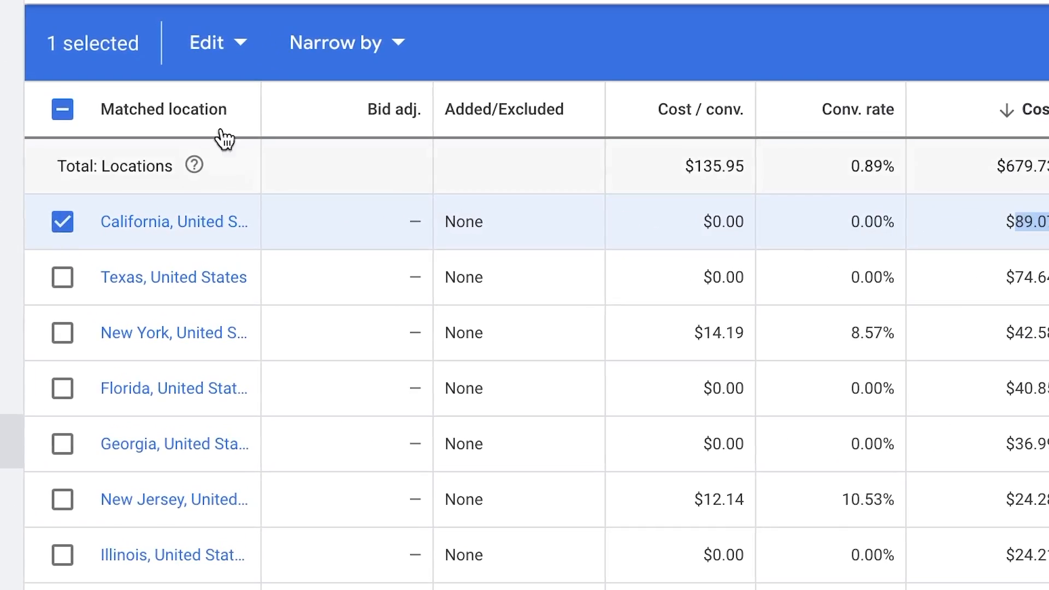
click(216, 42)
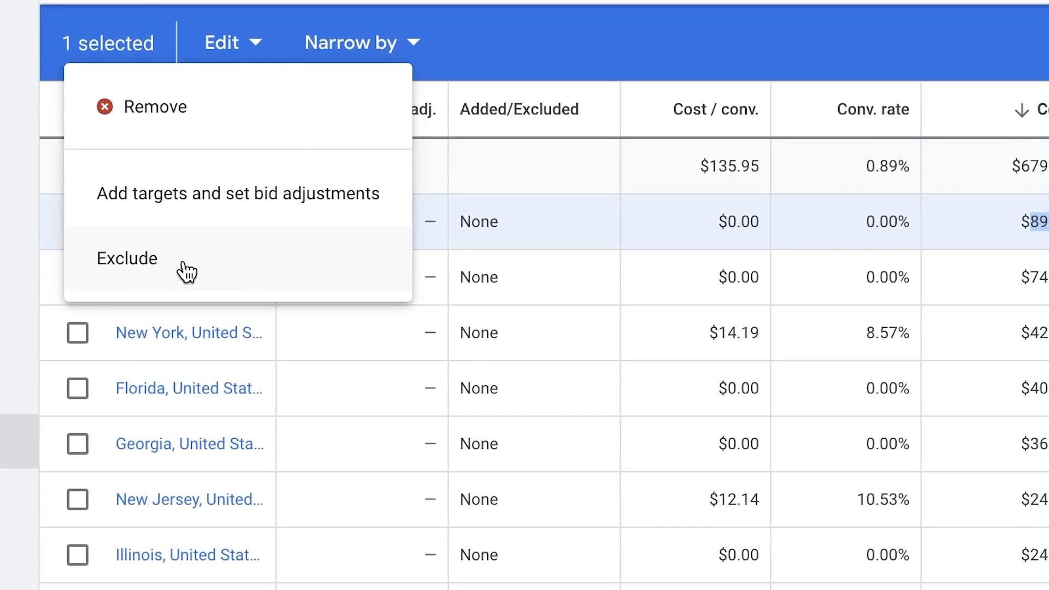
click(238, 194)
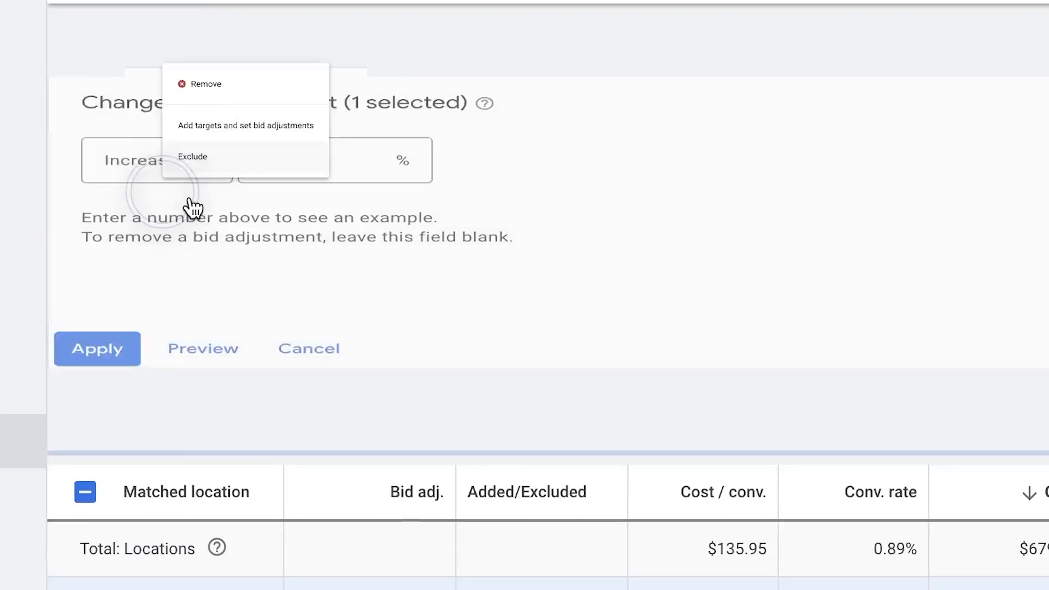
click(343, 134)
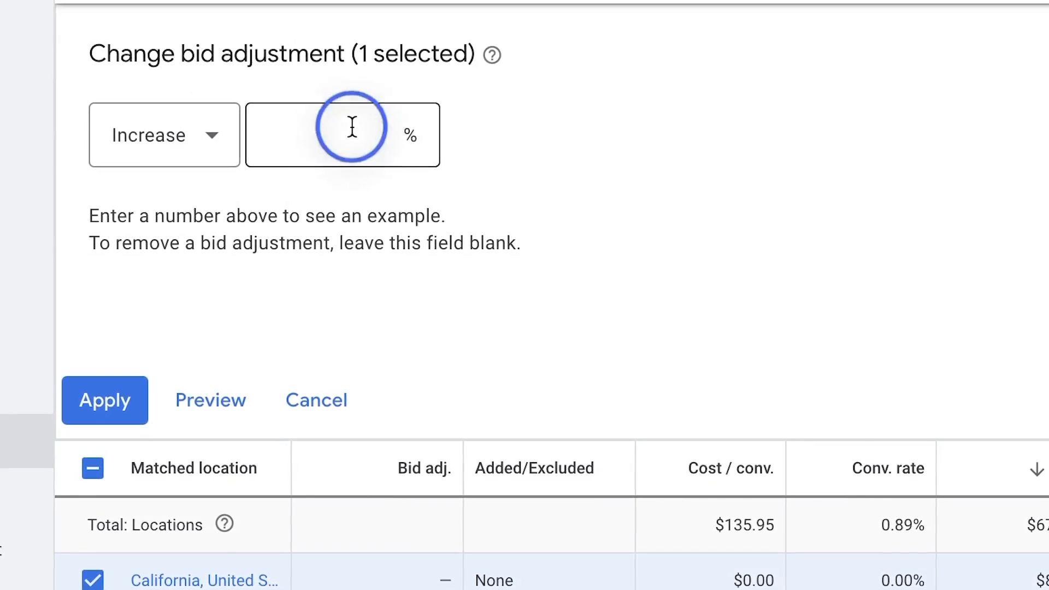
click(164, 134)
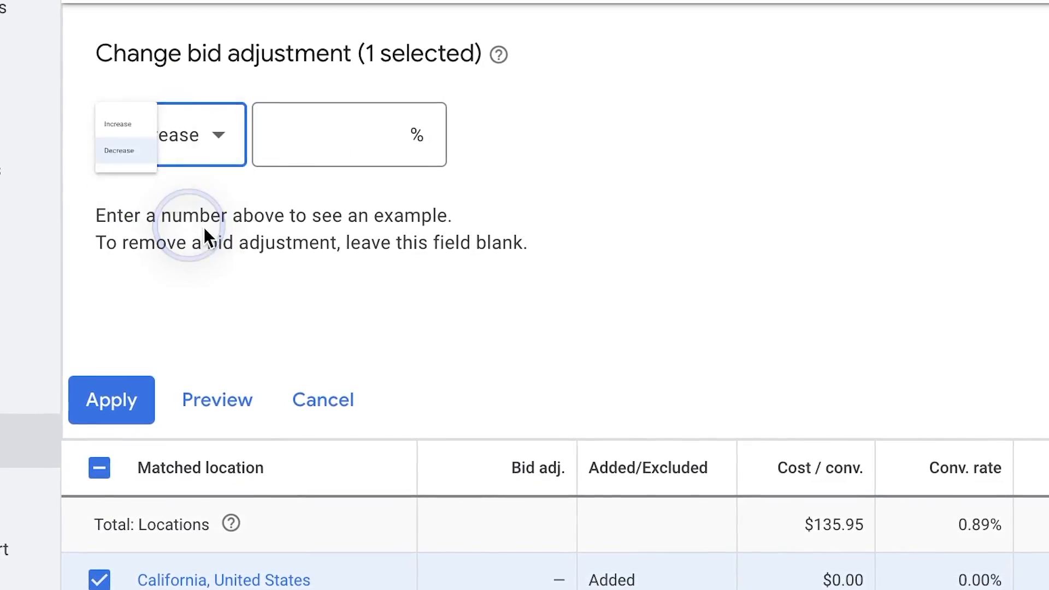
click(120, 151)
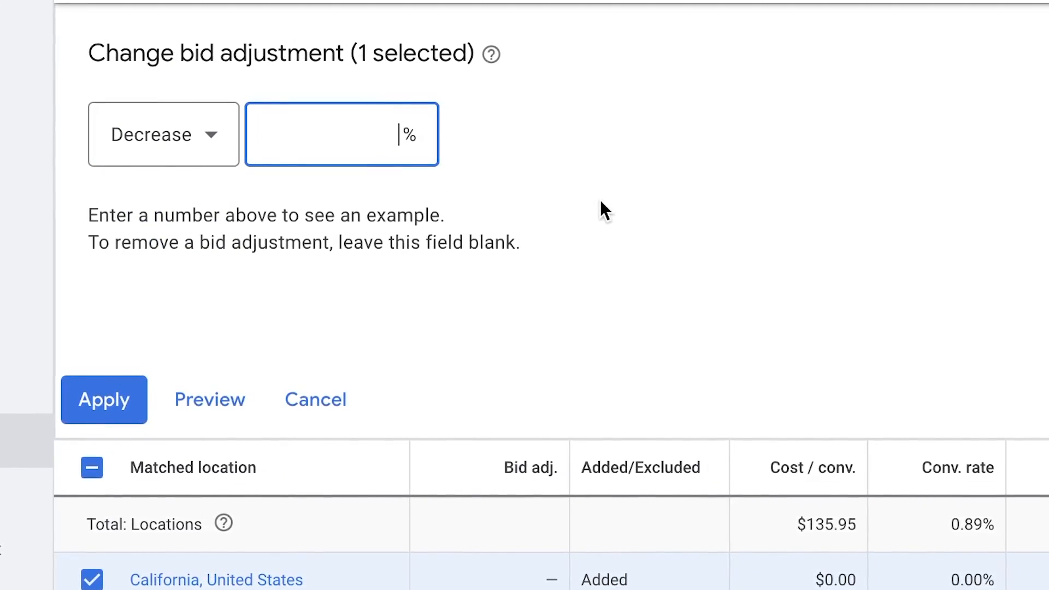
text(50)
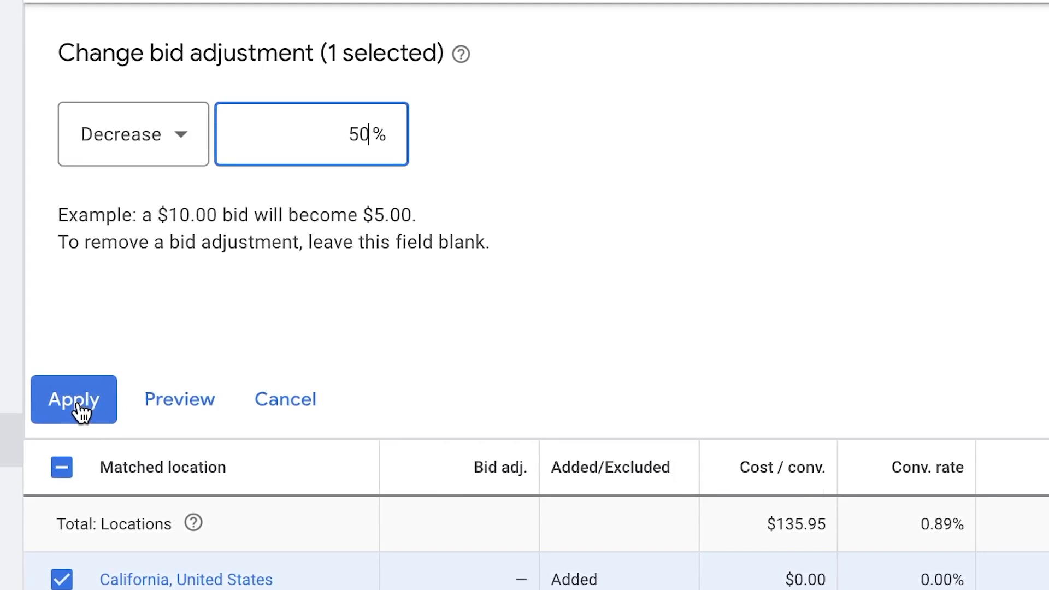
click(73, 399)
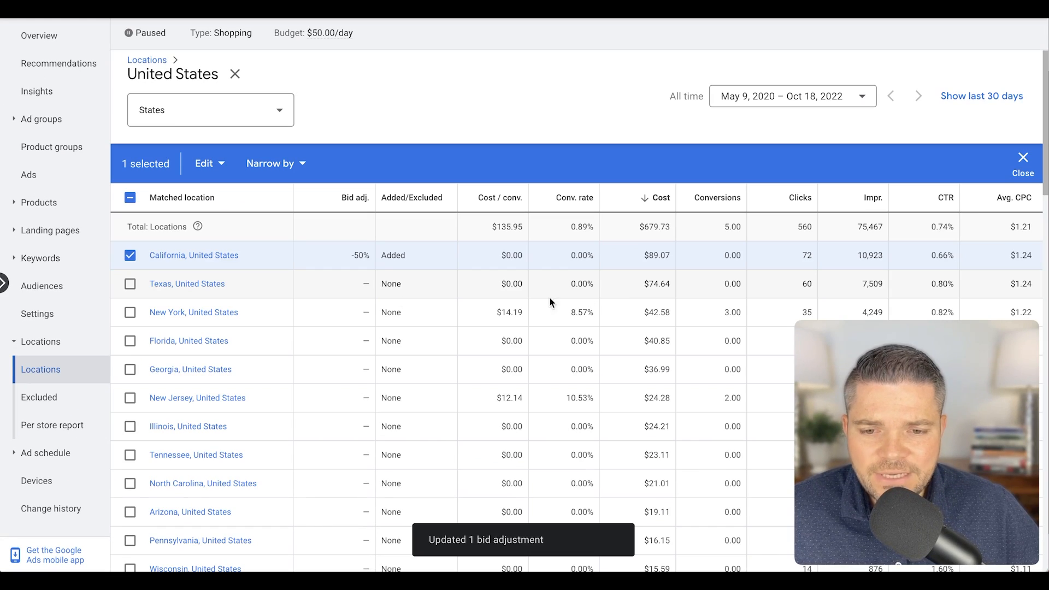
click(130, 284)
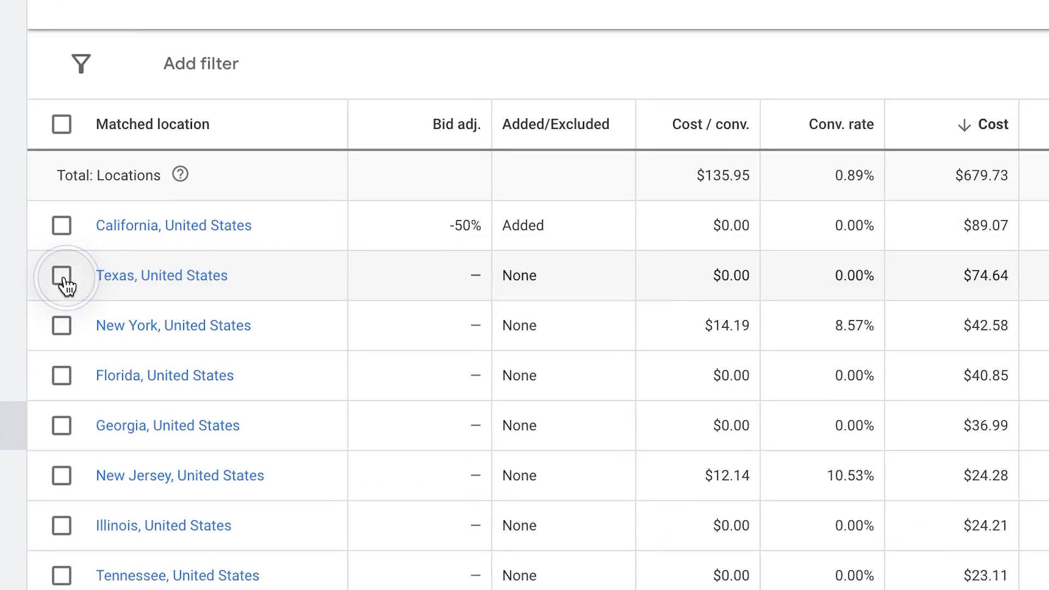
Select Texas and confirm excluding it from the campaign's locations
click(62, 275)
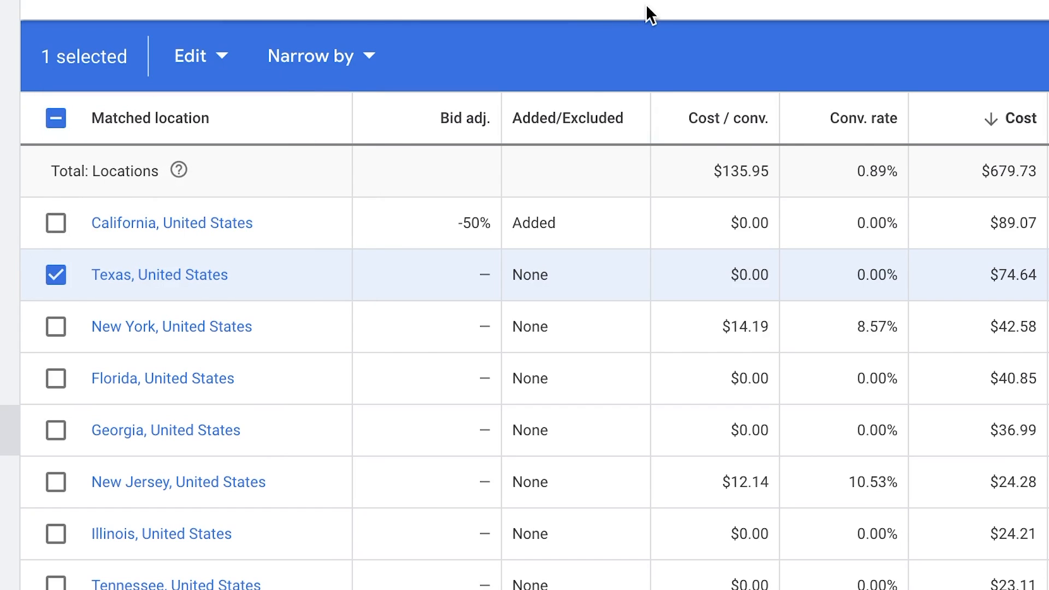
click(200, 55)
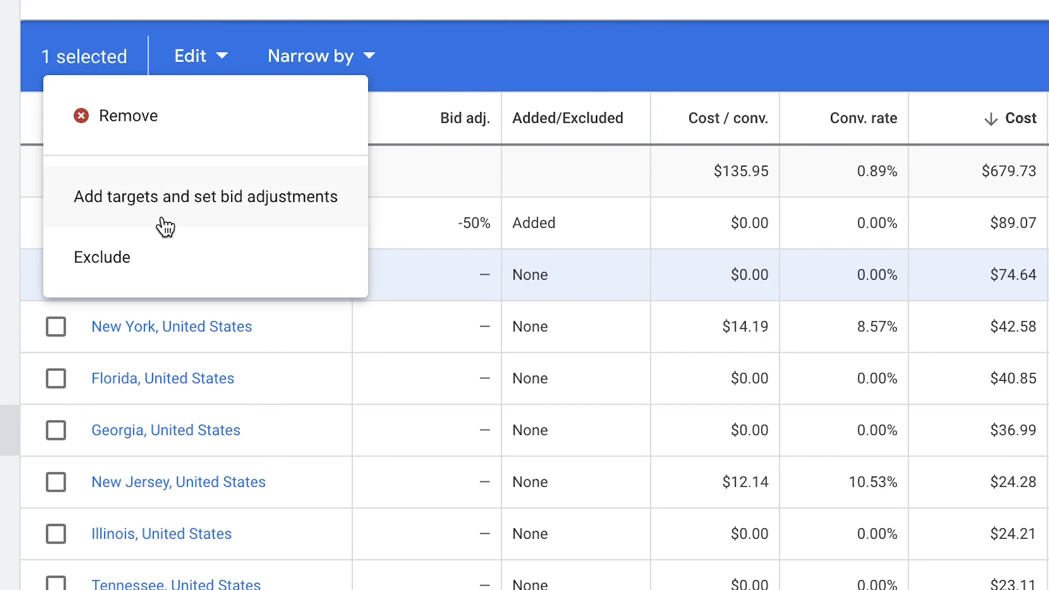
mouse_move(156, 268)
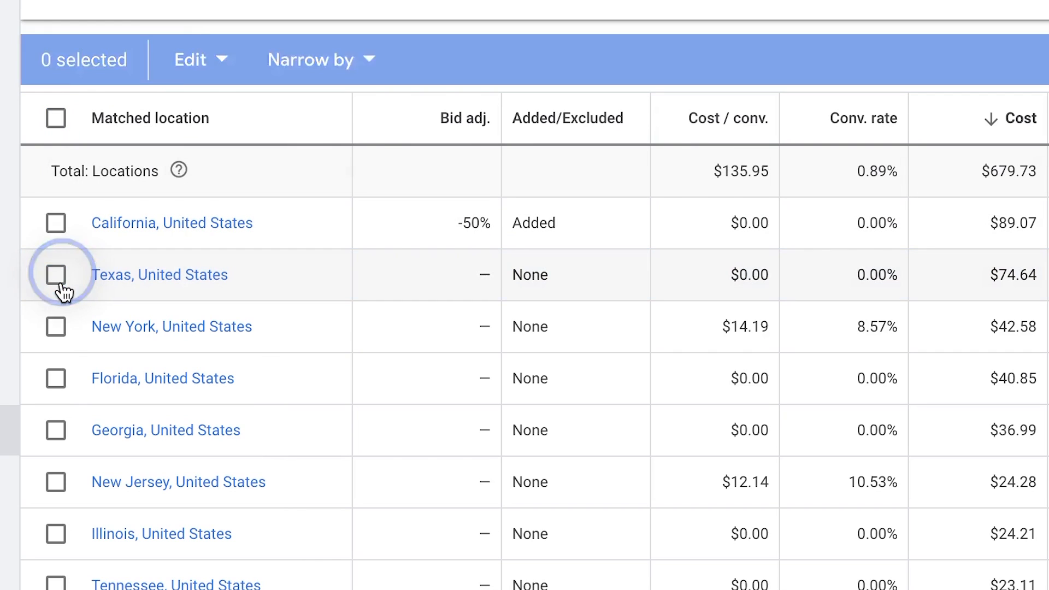
click(56, 274)
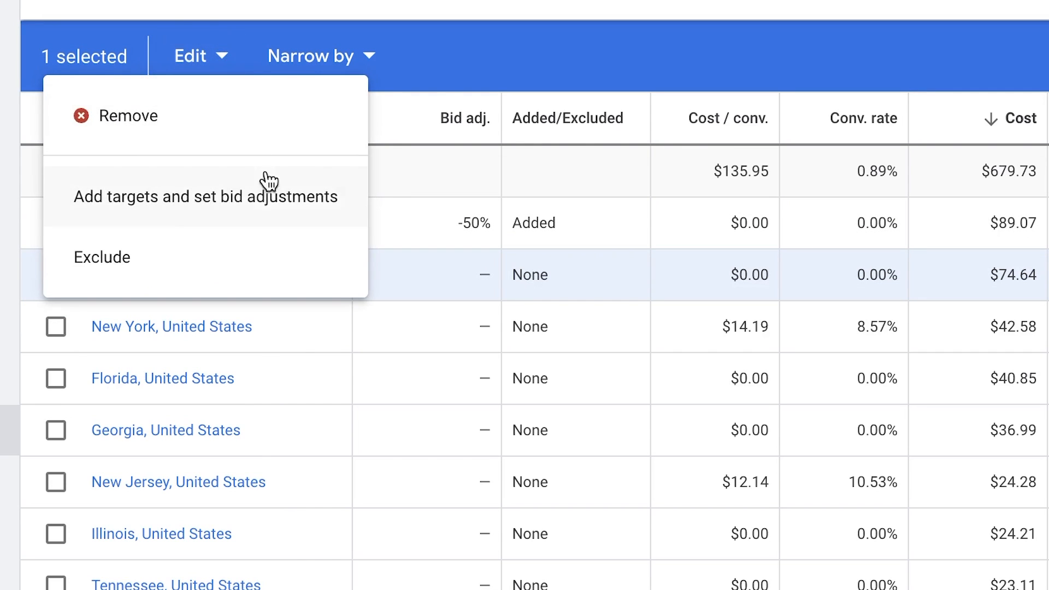
click(101, 257)
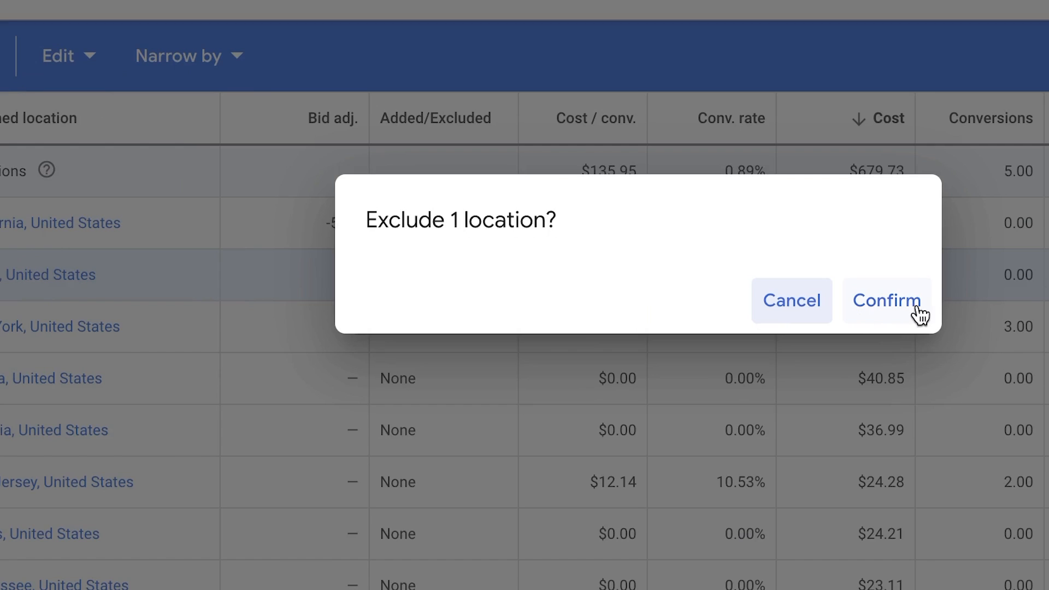
click(887, 301)
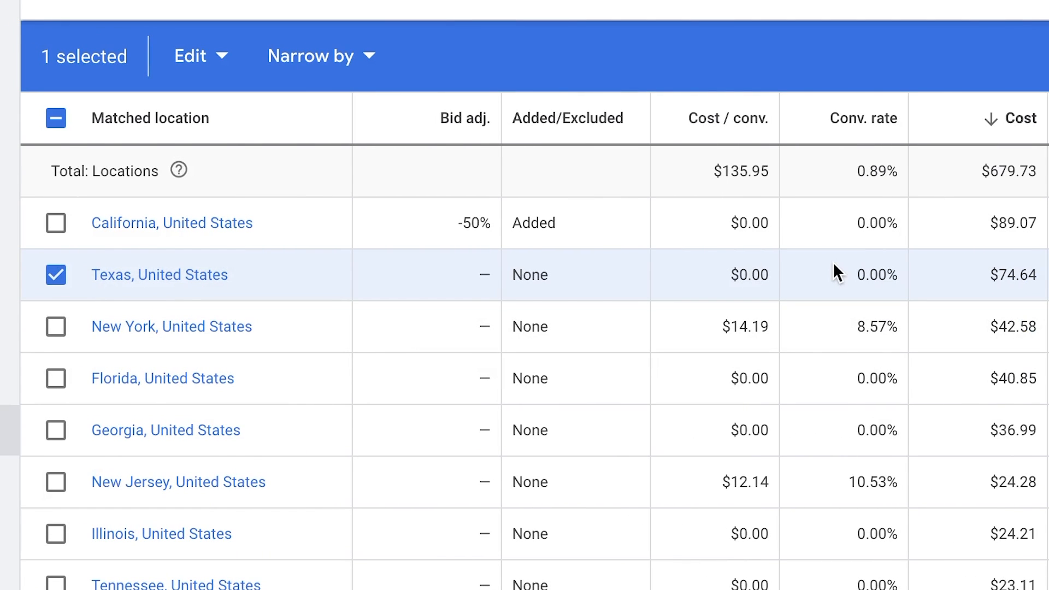
mouse_move(263, 283)
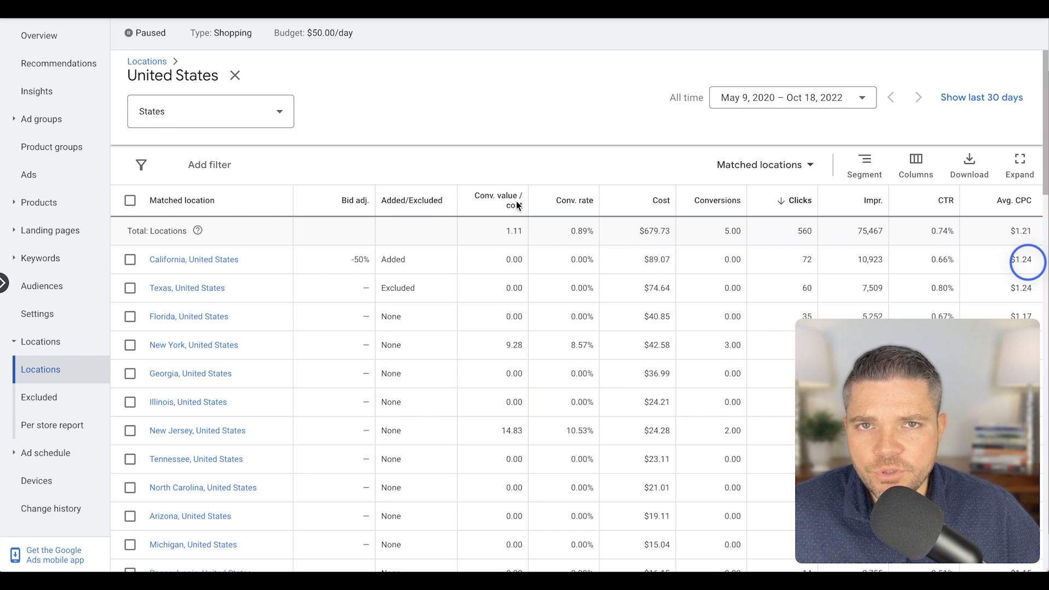
Sort states by Conv. value / cost and give New Jersey and New York +15% bid adjustments
click(495, 205)
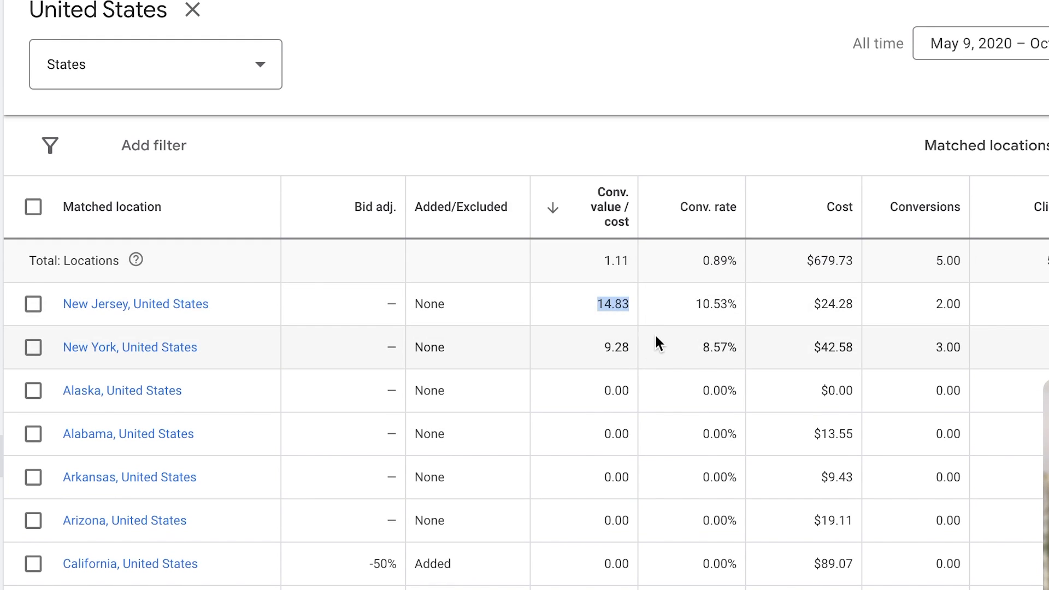
mouse_move(634, 385)
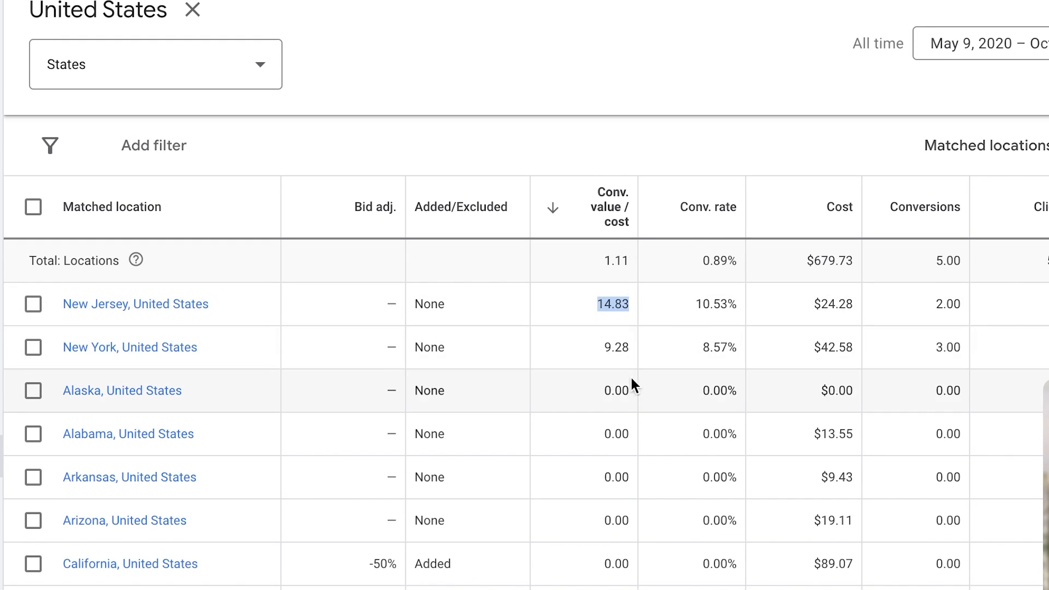
mouse_move(652, 361)
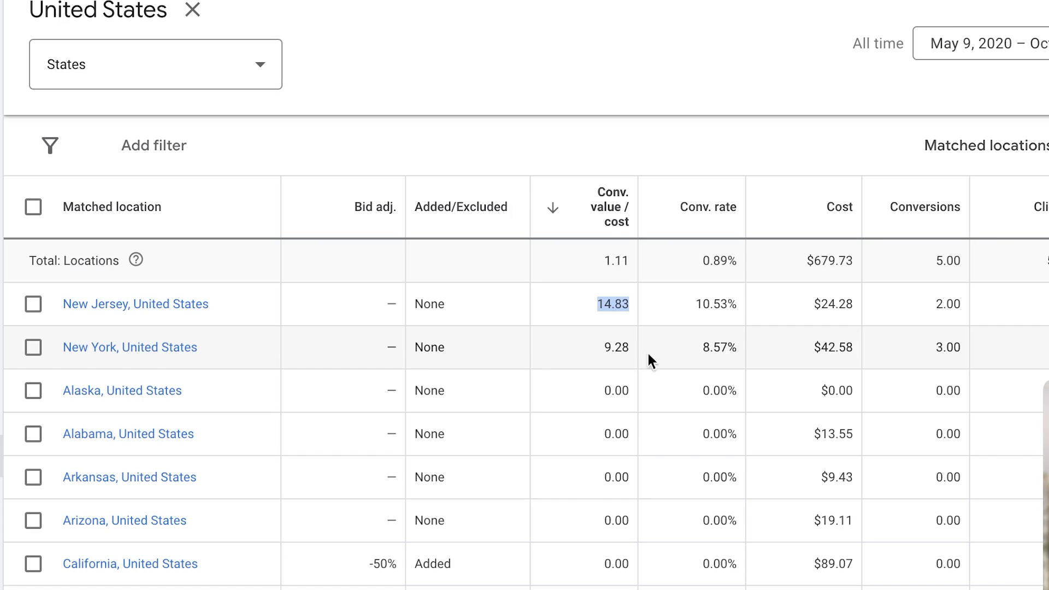
mouse_move(867, 351)
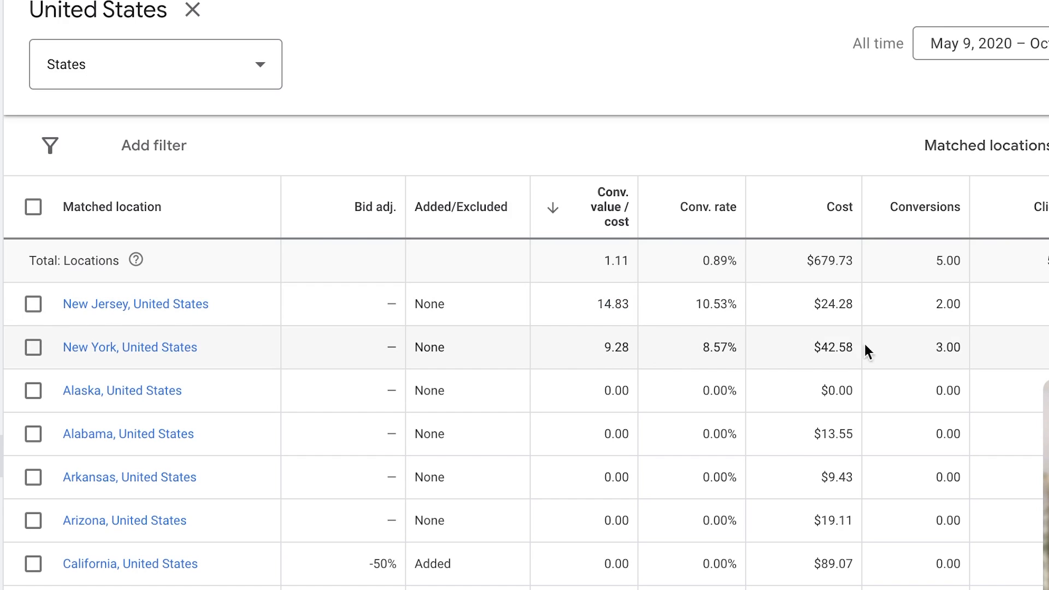
mouse_move(948, 341)
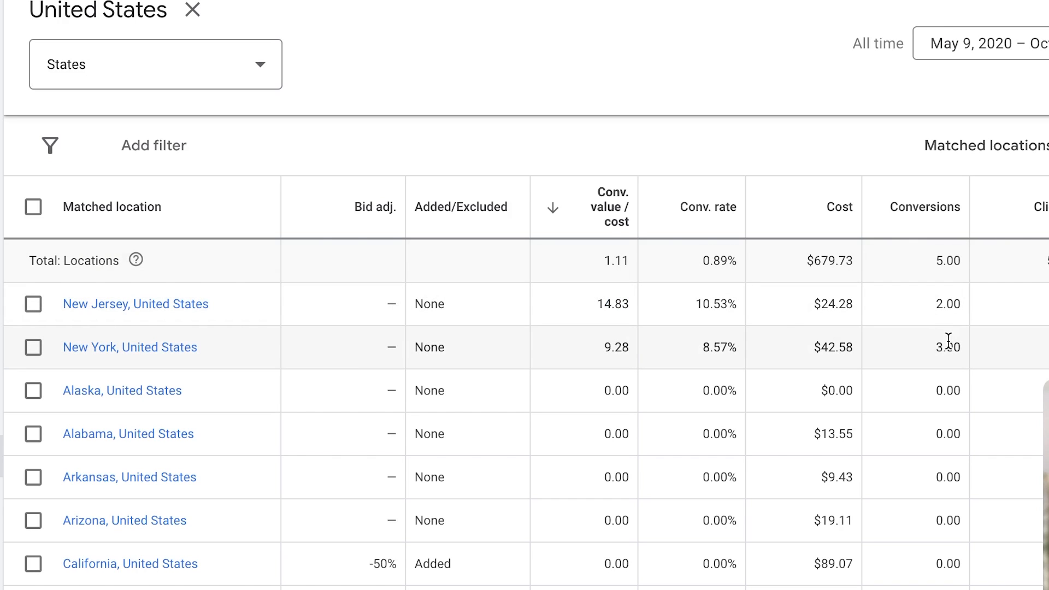
click(32, 304)
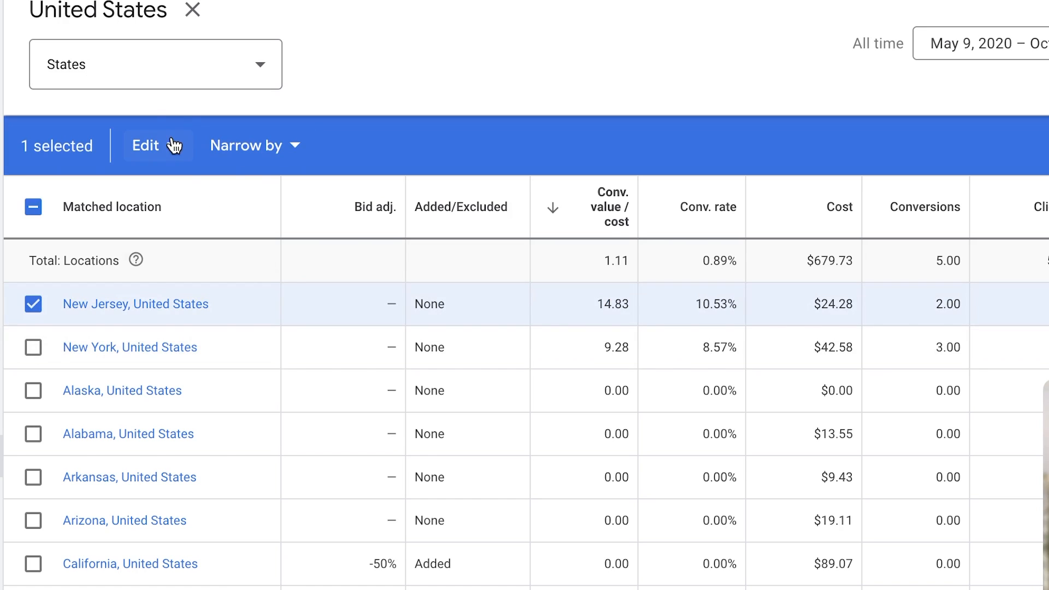
click(157, 145)
text(15)
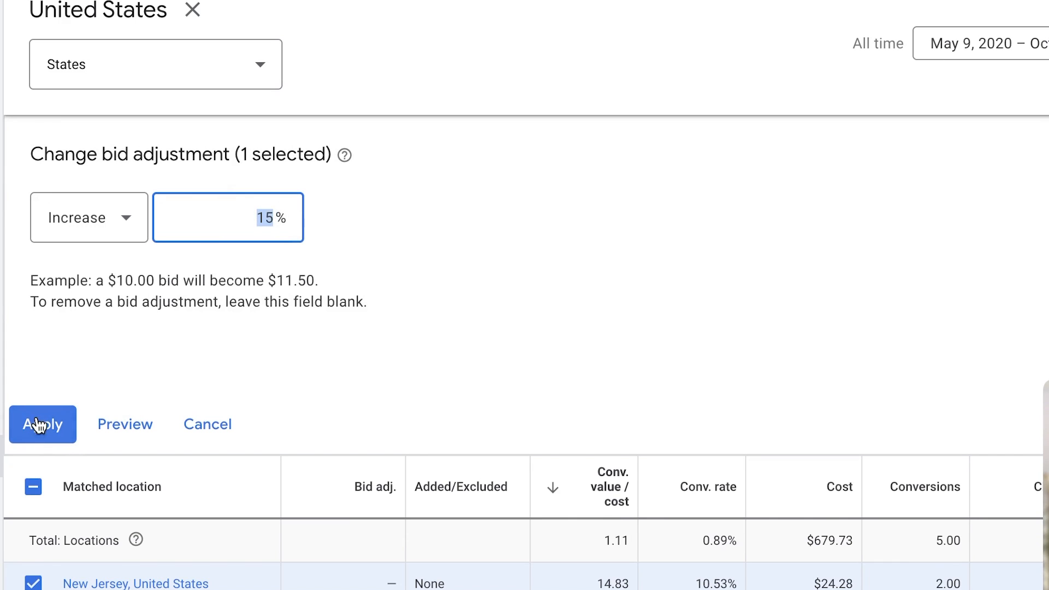
click(41, 424)
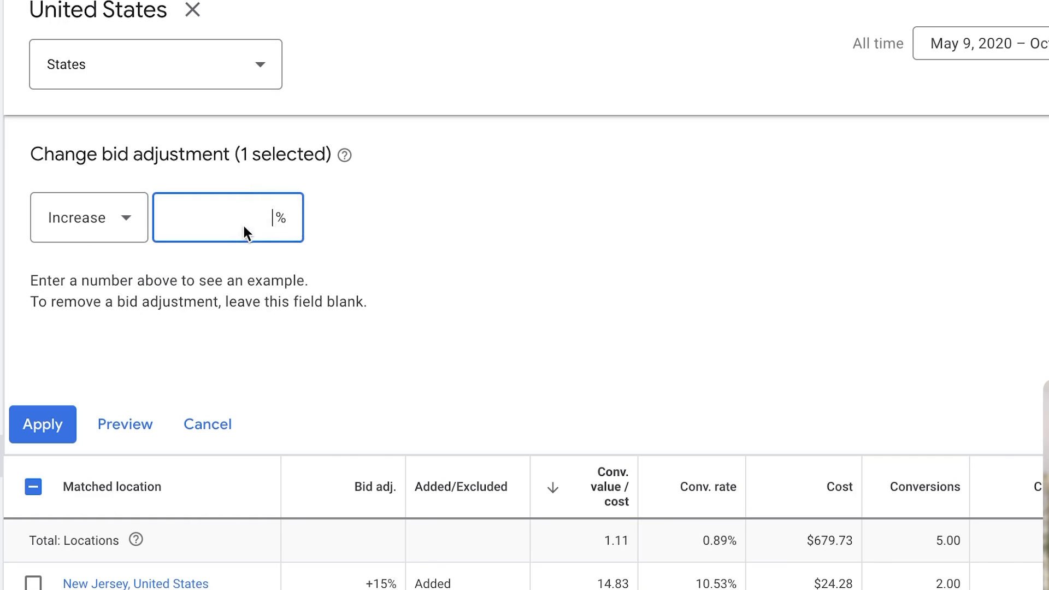
click(207, 424)
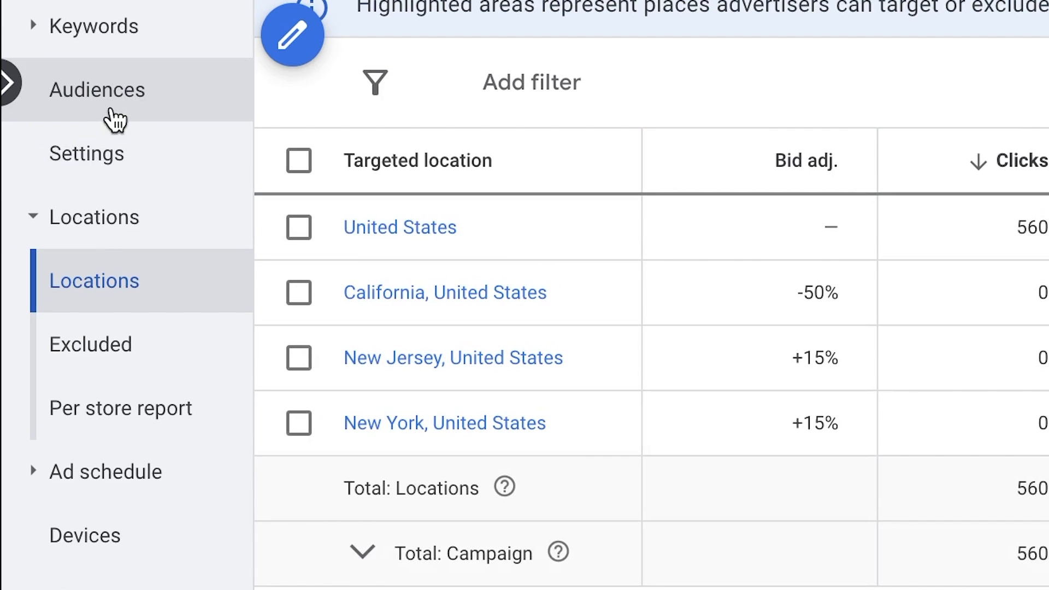
Add Christmas Shopping, Mother's Day Shopping, Home Decor and Arts & Crafts Supplies segments
click(97, 89)
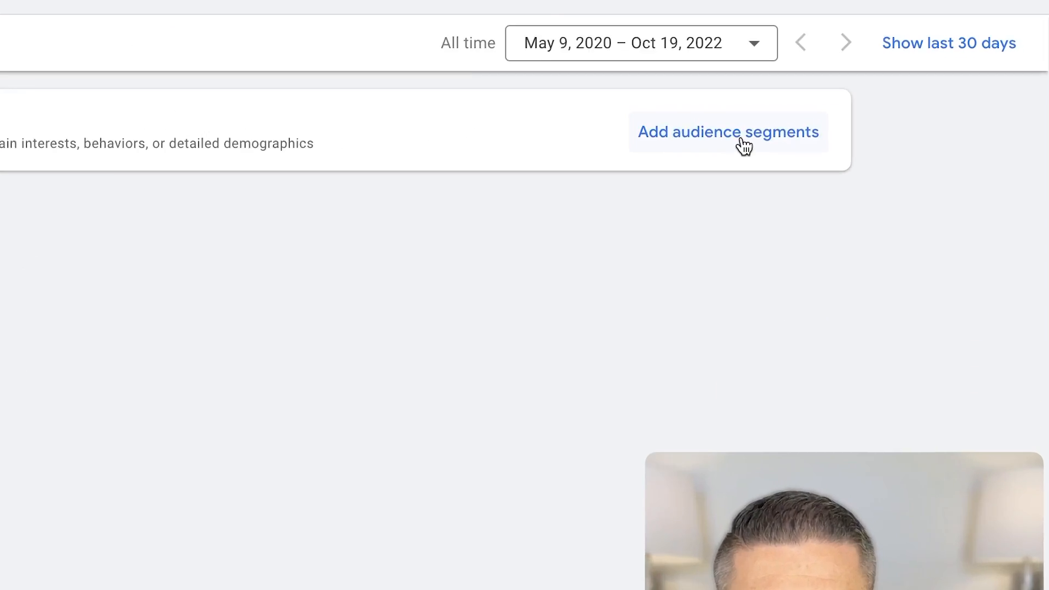
click(727, 132)
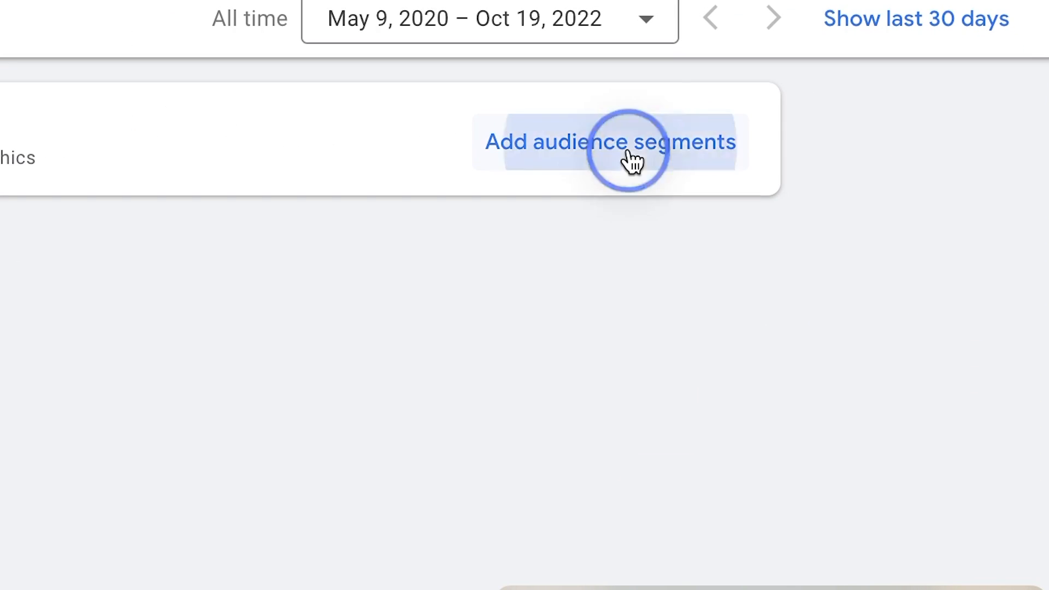
click(610, 142)
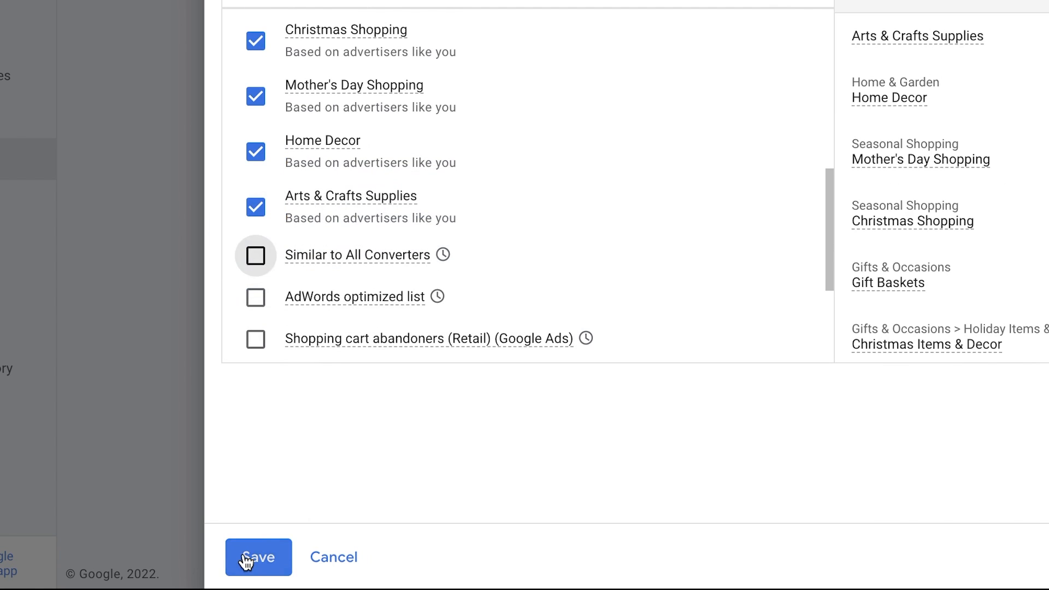
click(259, 558)
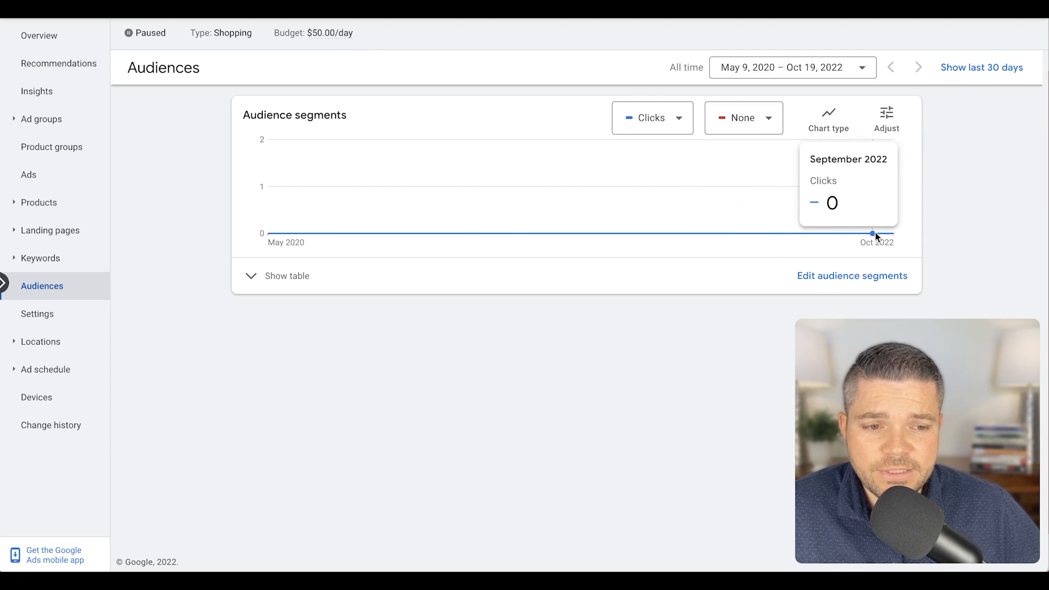
mouse_move(910, 250)
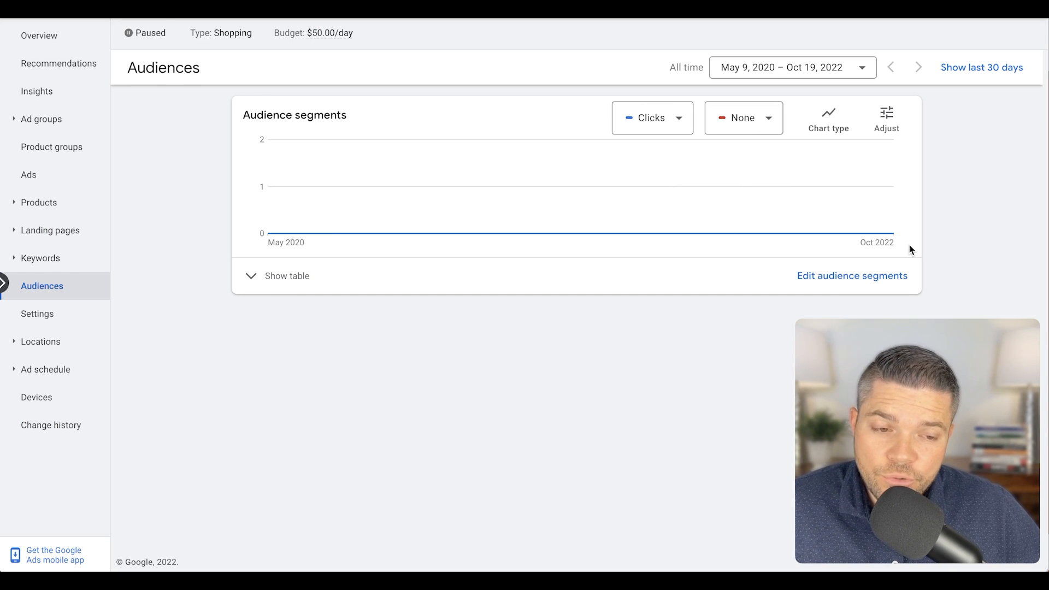
mouse_move(933, 247)
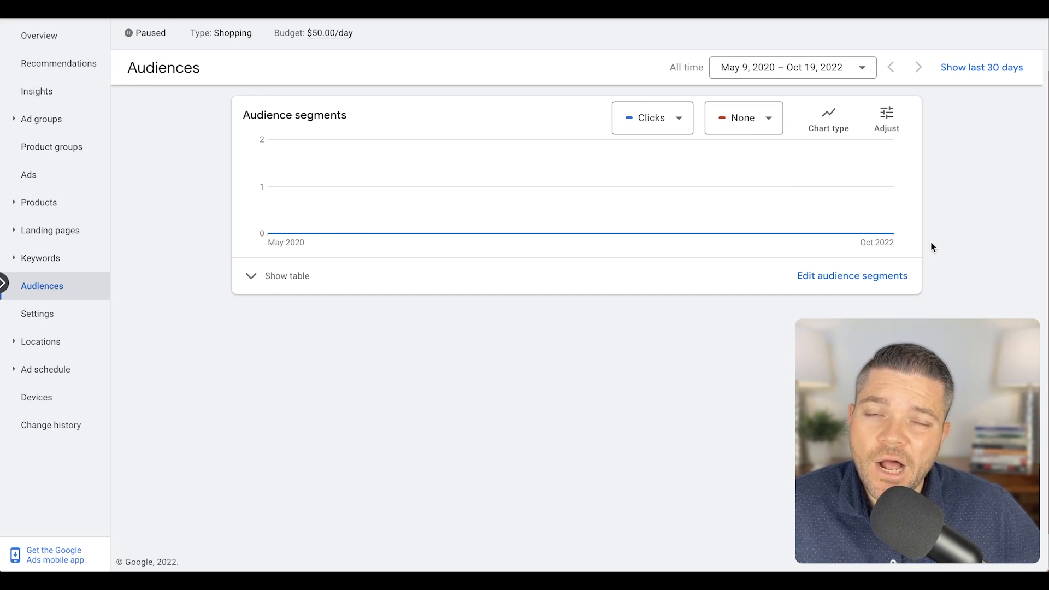
mouse_move(946, 250)
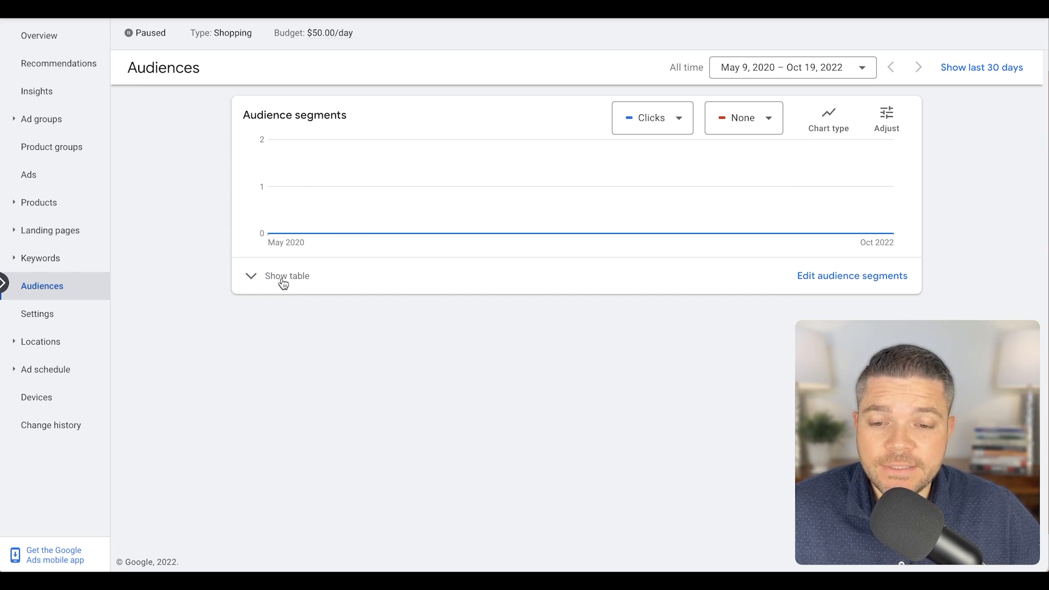
click(287, 275)
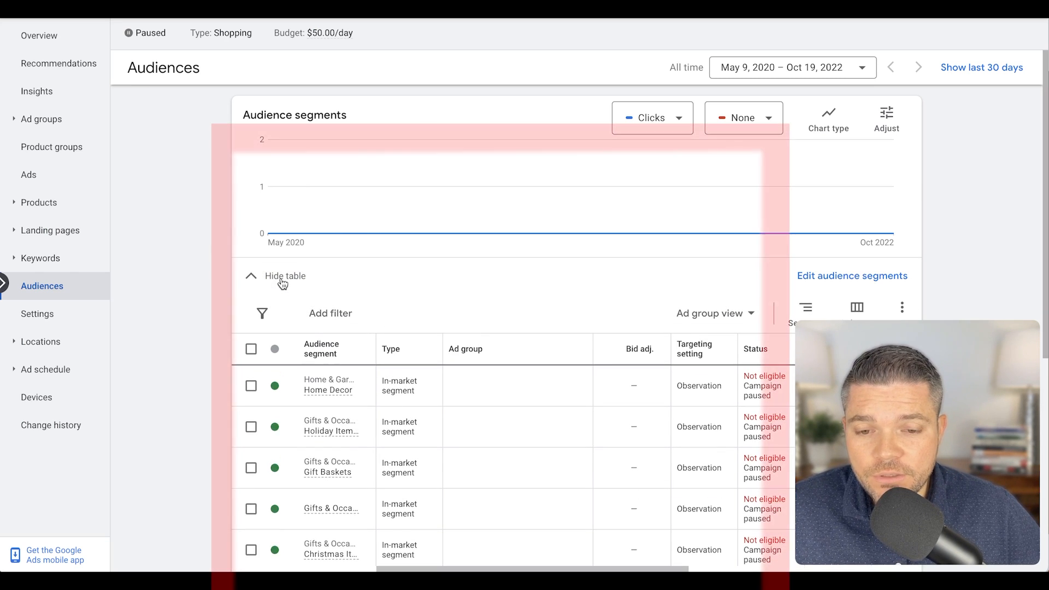
scroll(down, 3)
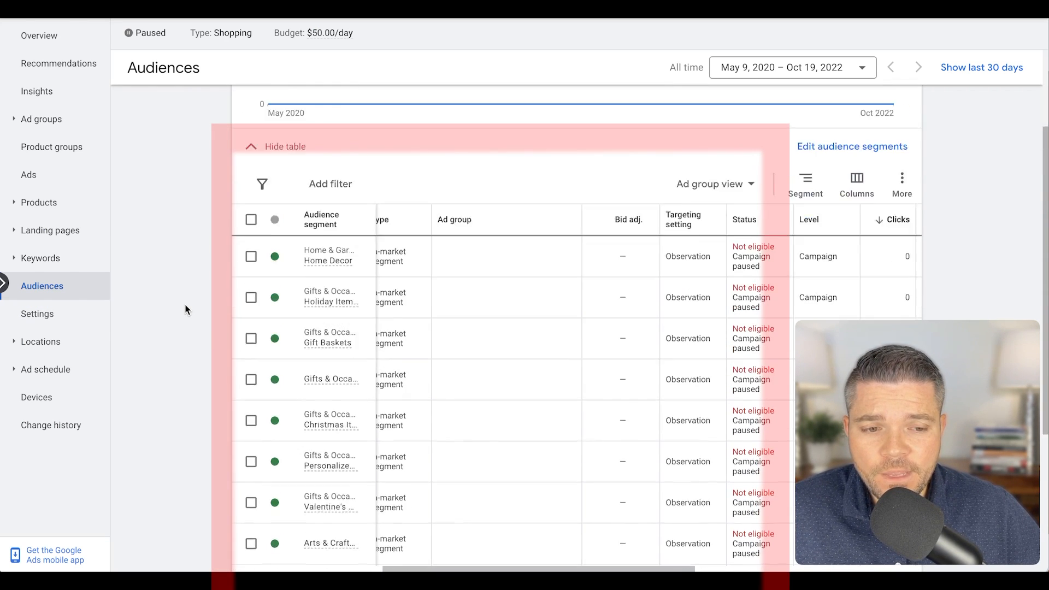
scroll(down, 3)
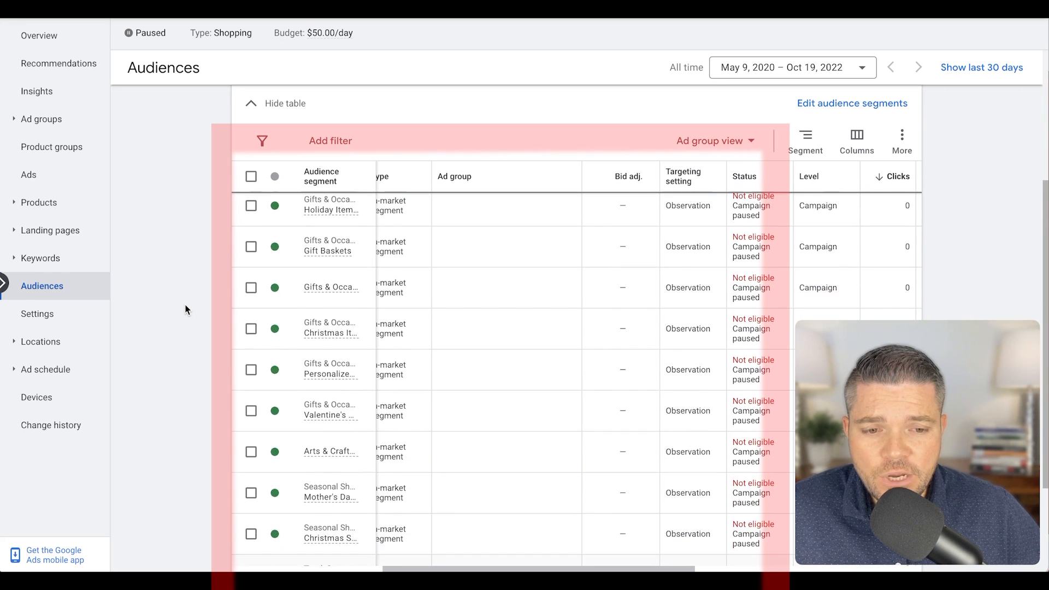
scroll(up, 3)
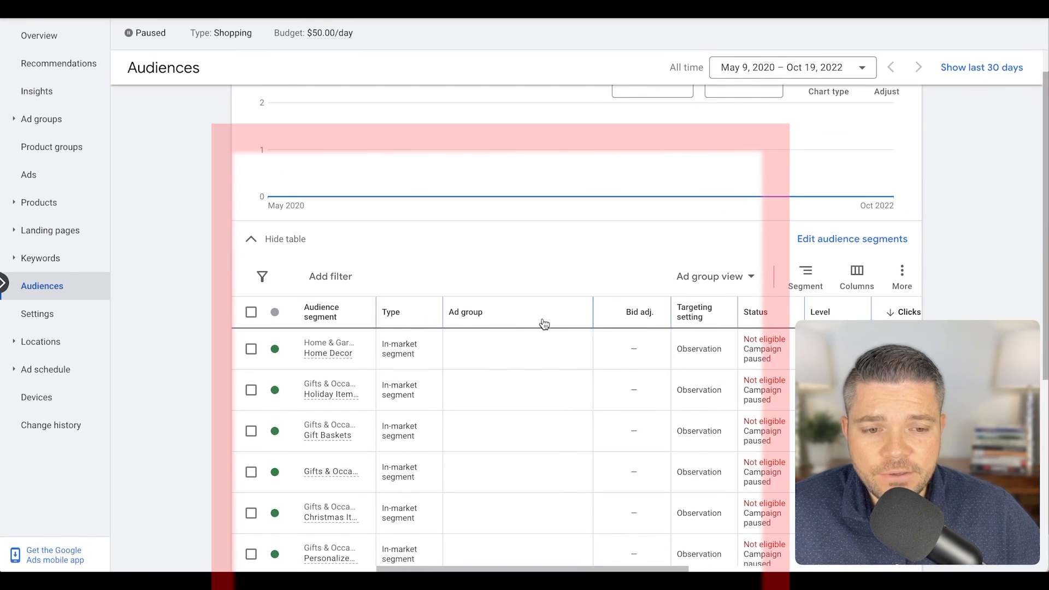
scroll(down, 3)
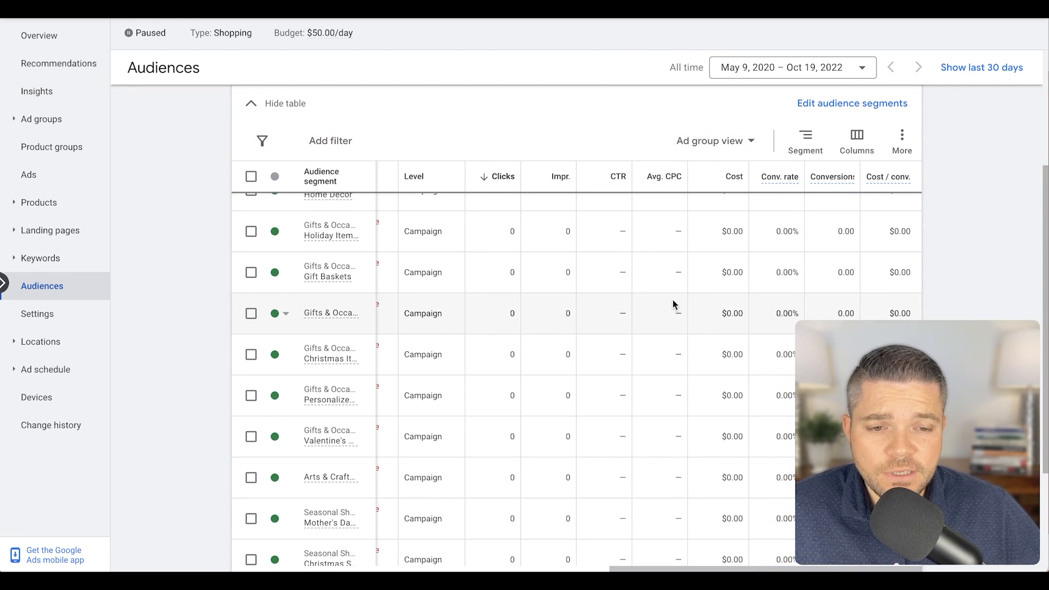
scroll(up, 3)
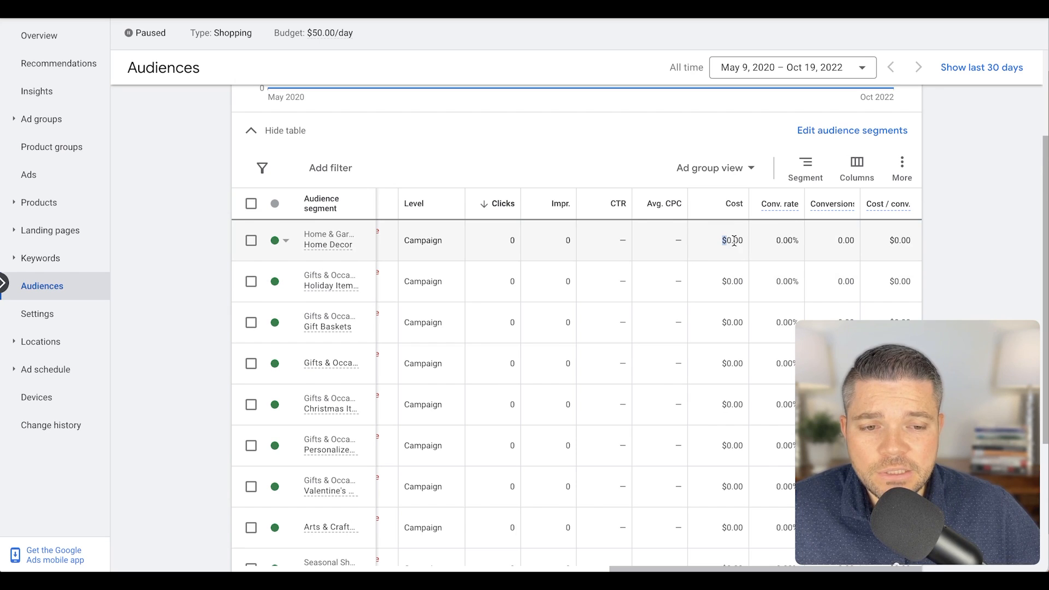
mouse_move(497, 282)
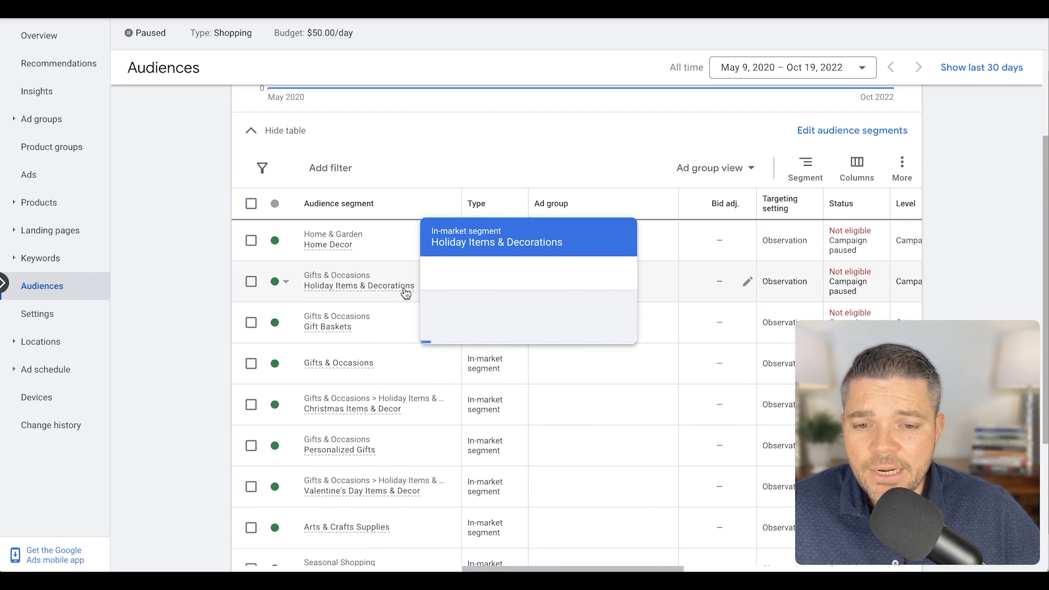
Apply a 20% bid decrease to the Holiday Items & Decorations audience segment
click(251, 282)
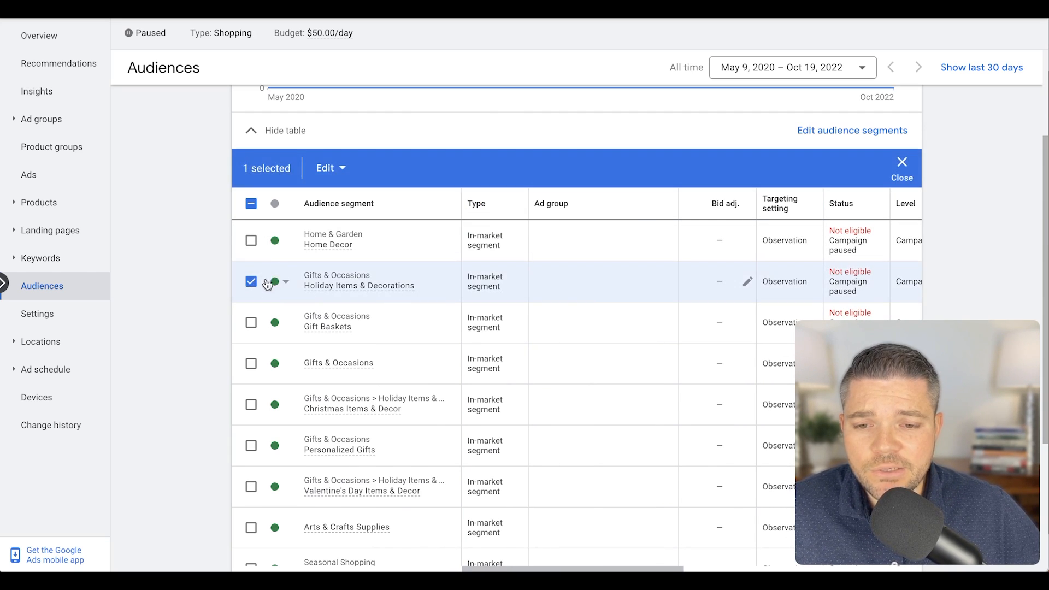
click(250, 282)
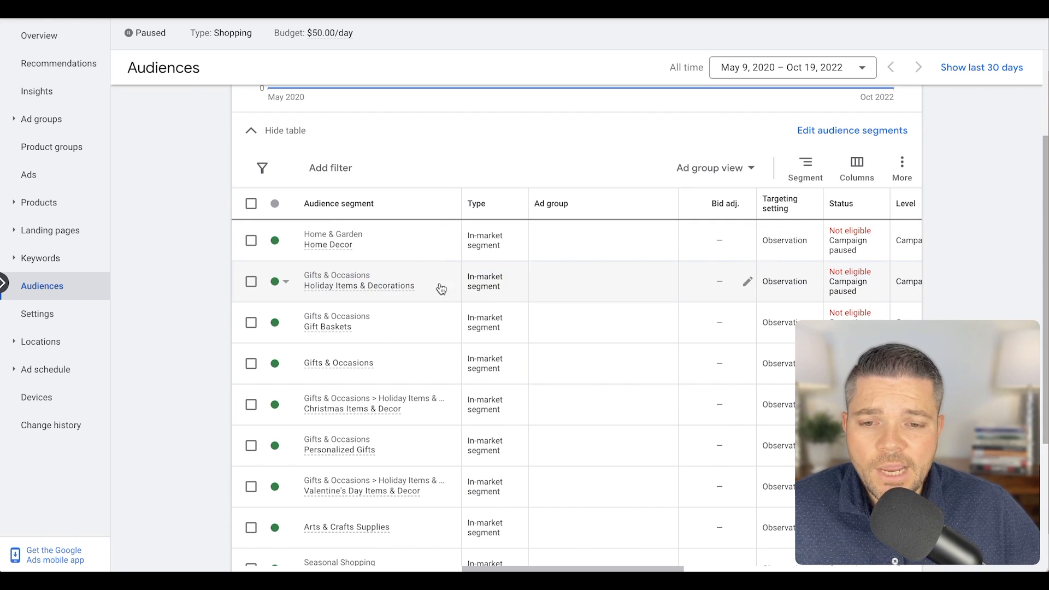
mouse_move(455, 289)
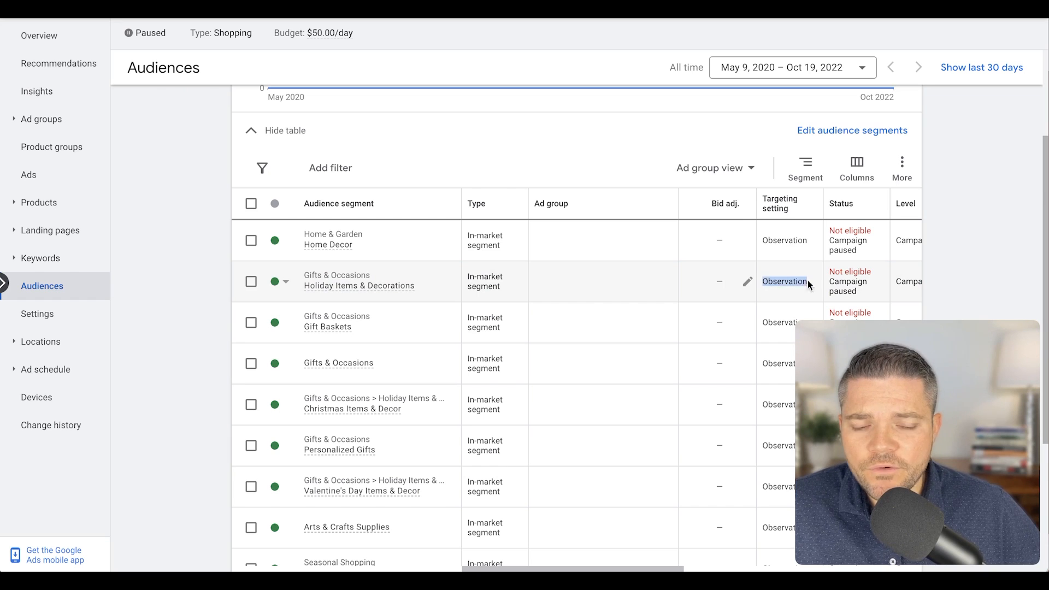
mouse_move(799, 287)
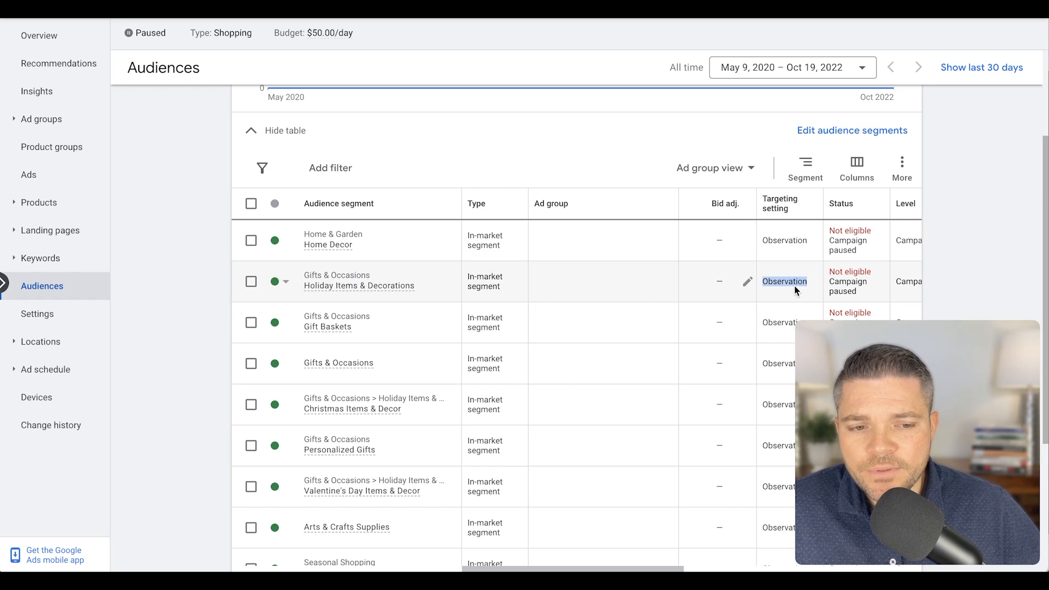
mouse_move(747, 281)
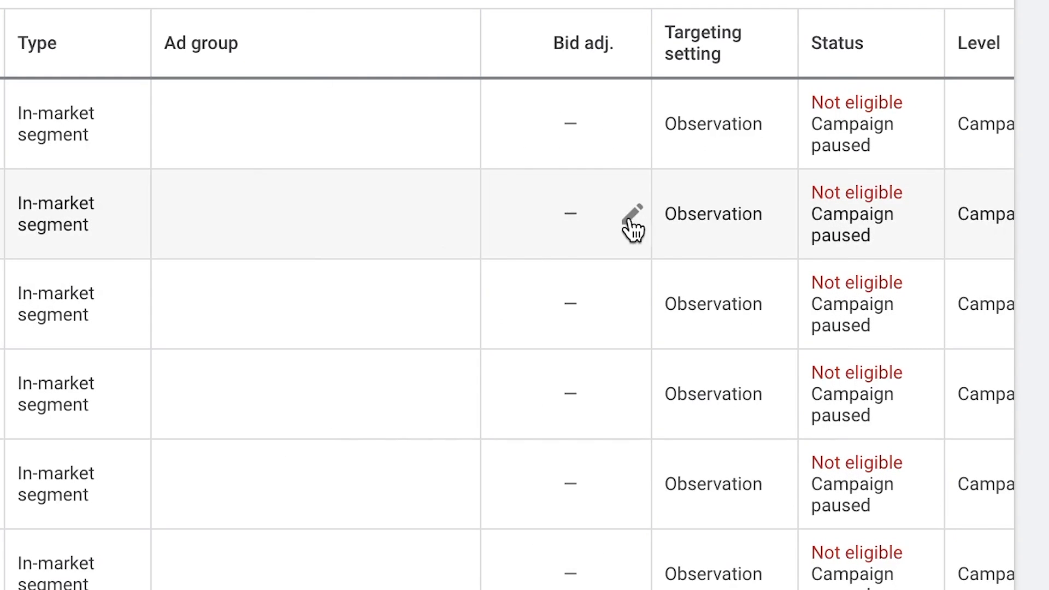
click(632, 212)
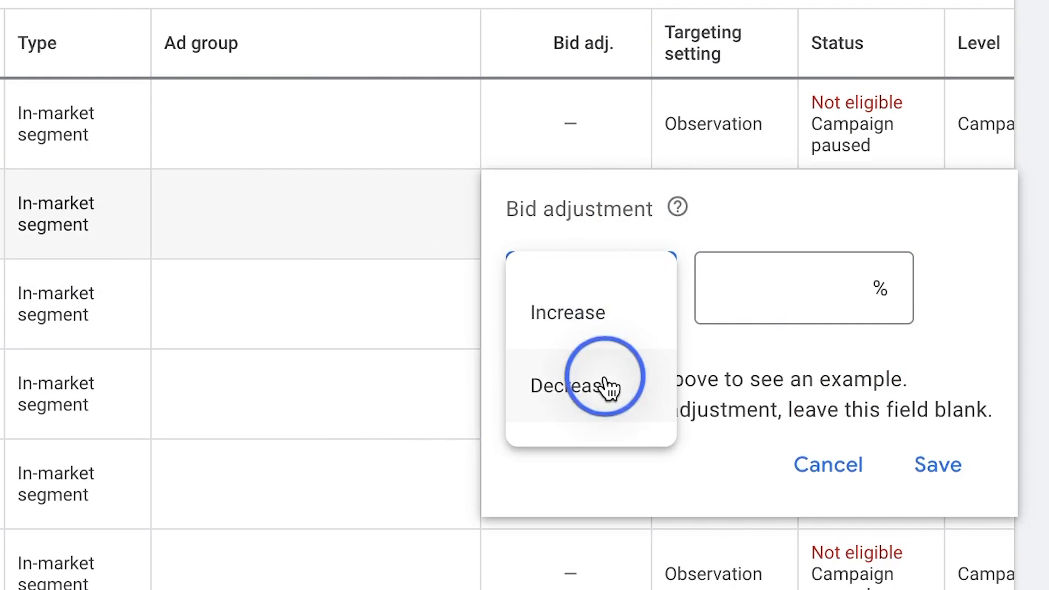
click(566, 387)
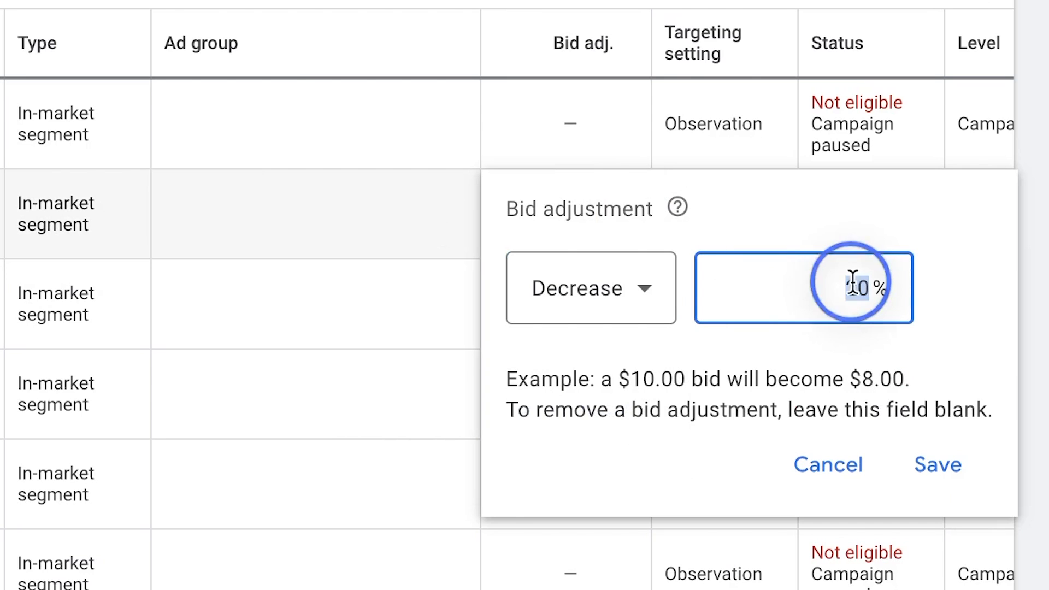
click(936, 465)
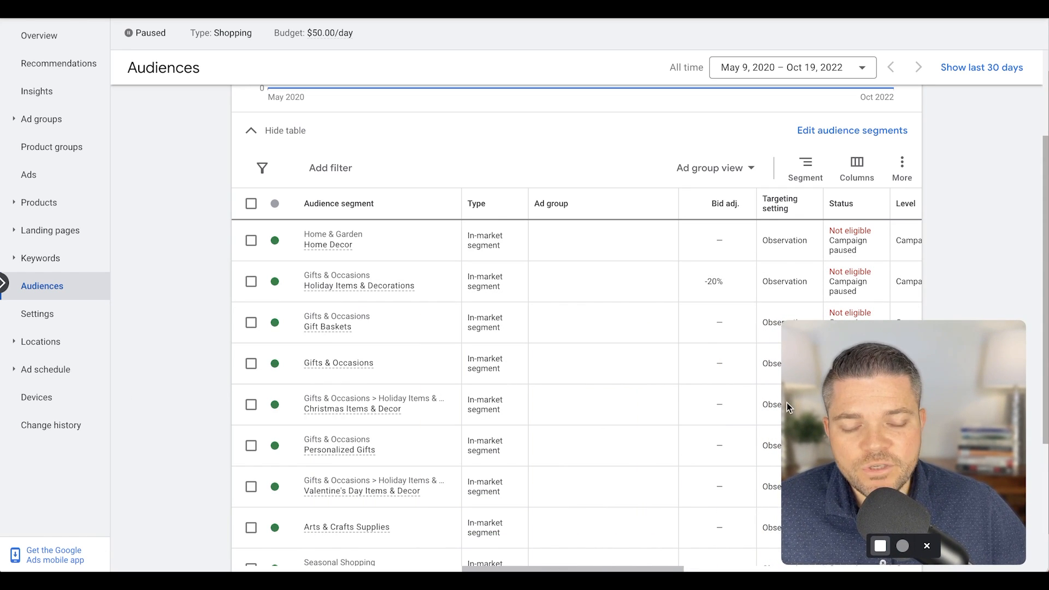
mouse_move(471, 269)
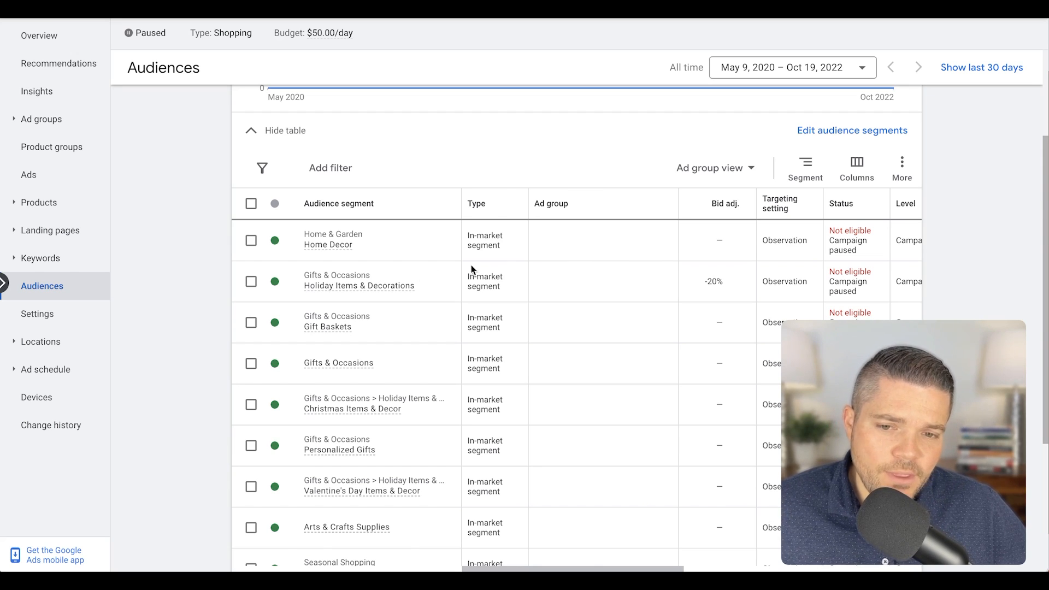
mouse_move(944, 171)
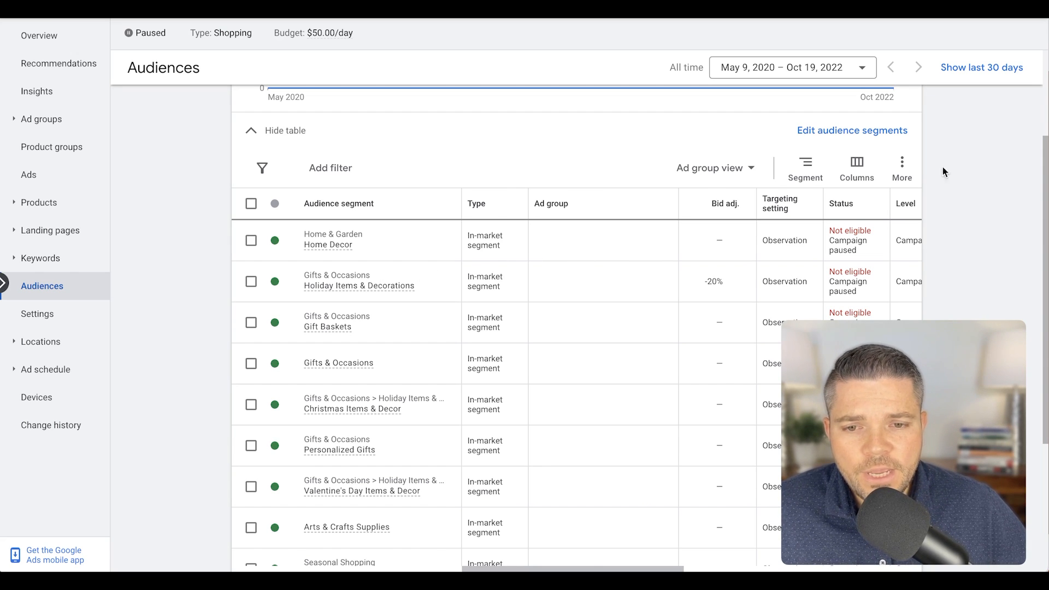
Add Shopping cart abandoners, Product viewers and Past buyers as campaign observation audiences
click(853, 130)
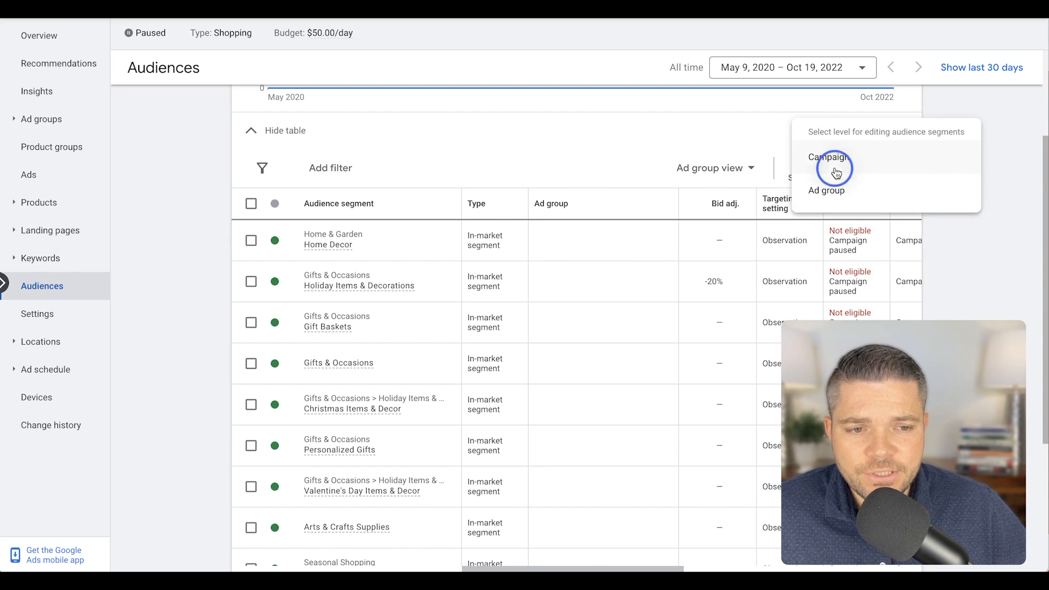
click(831, 156)
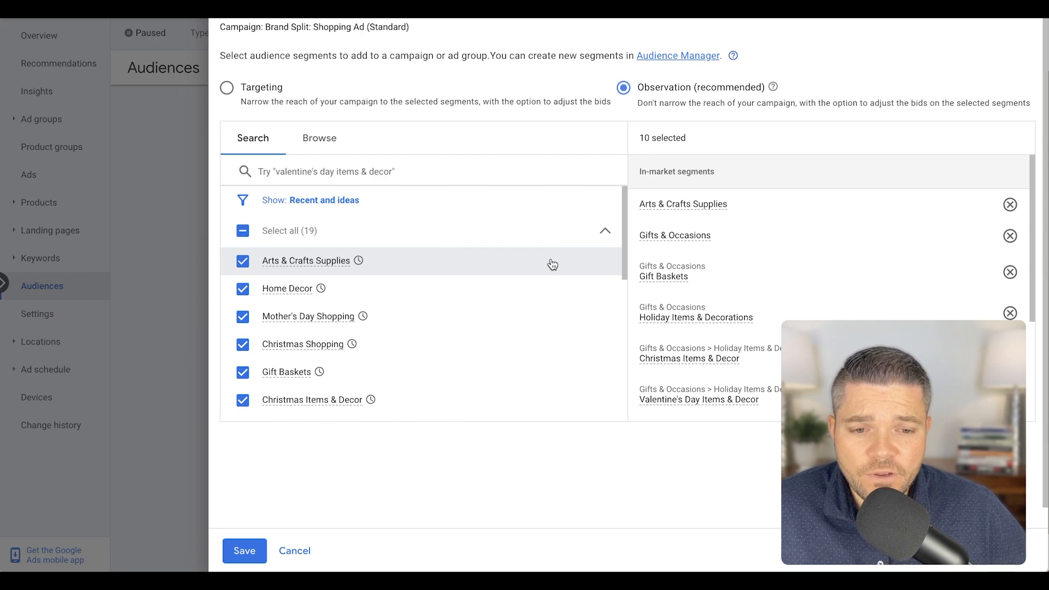
scroll(down, 3)
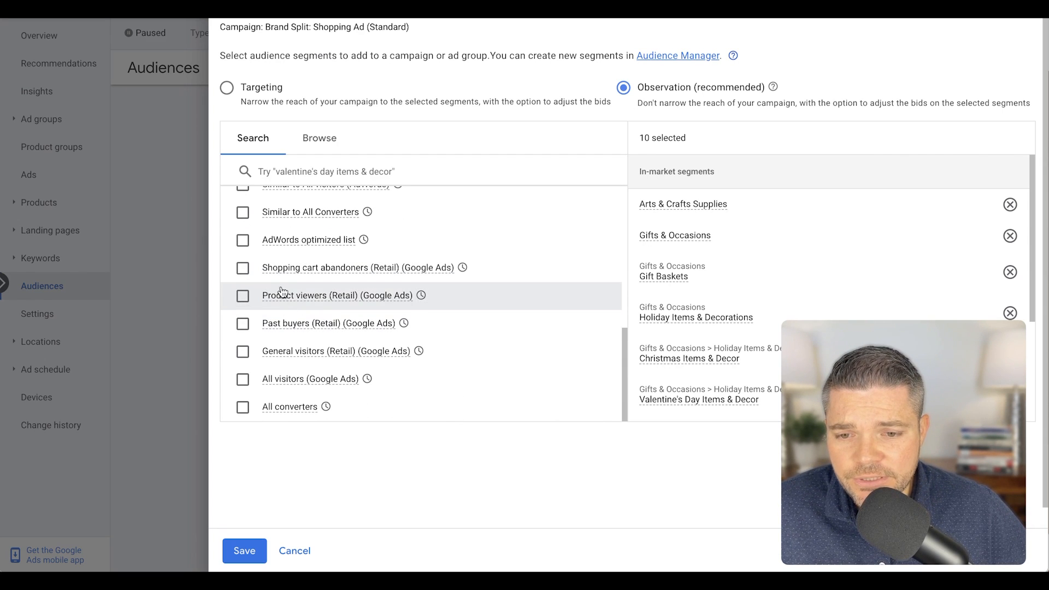
mouse_move(367, 275)
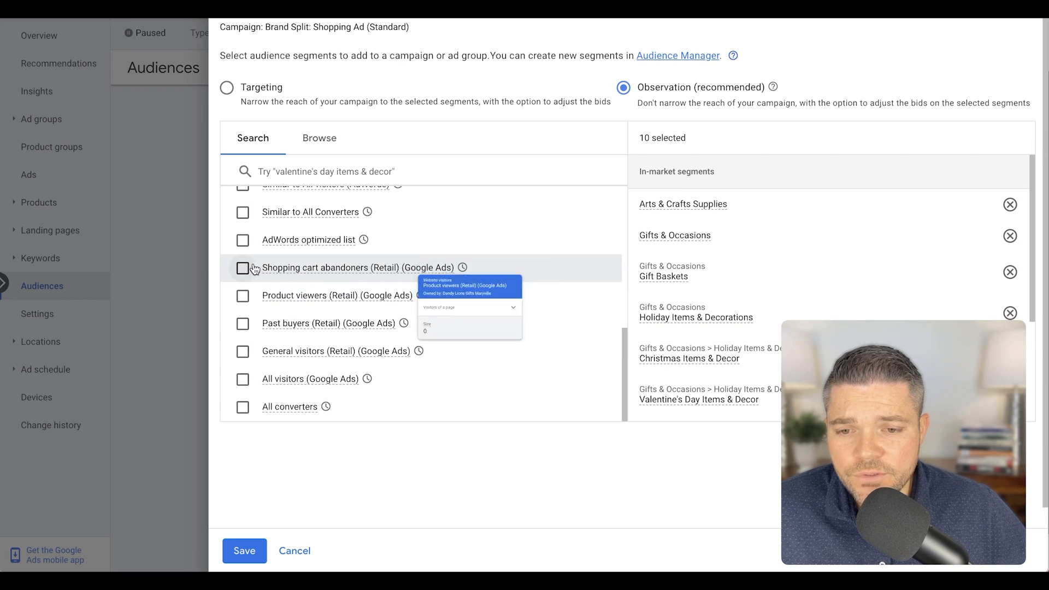
click(242, 268)
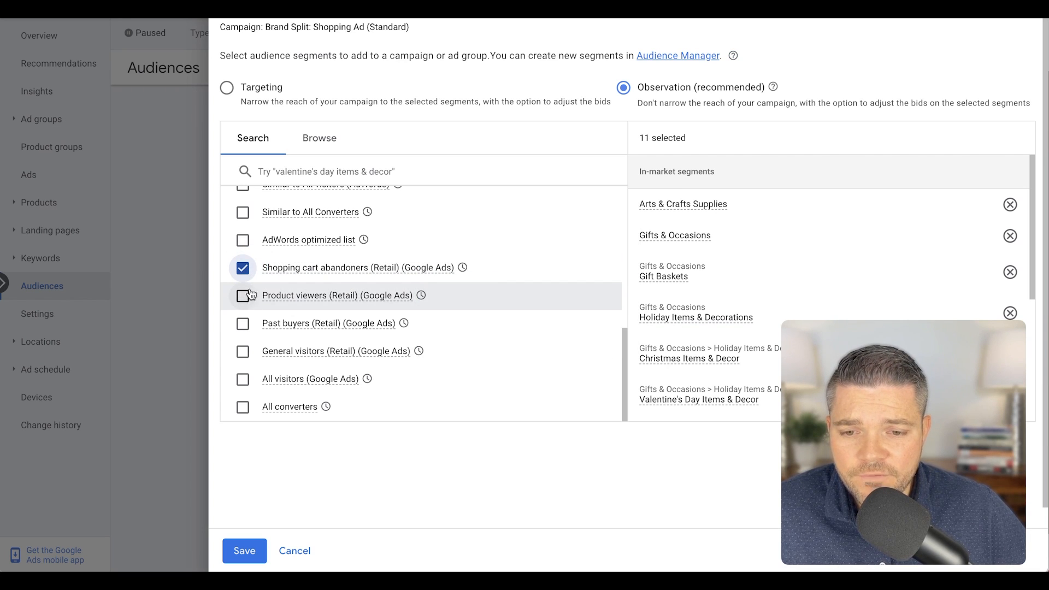
mouse_move(383, 268)
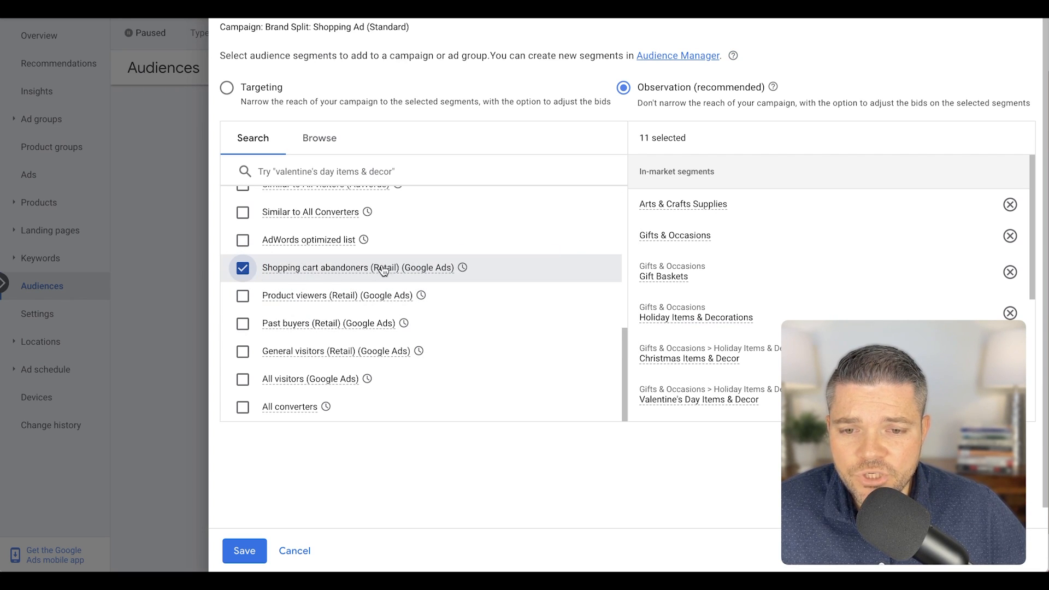
click(242, 296)
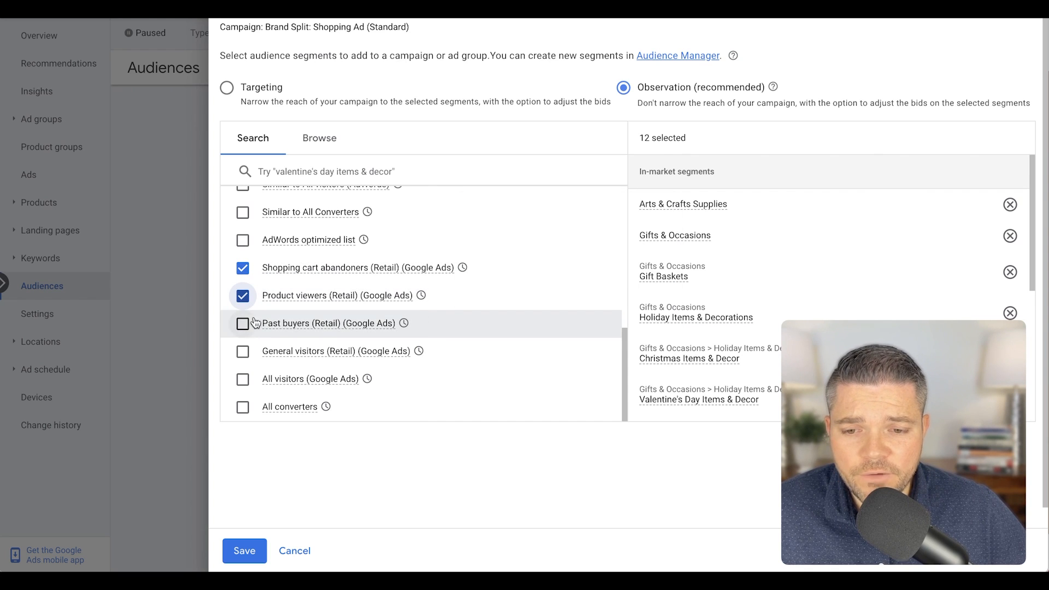
click(243, 324)
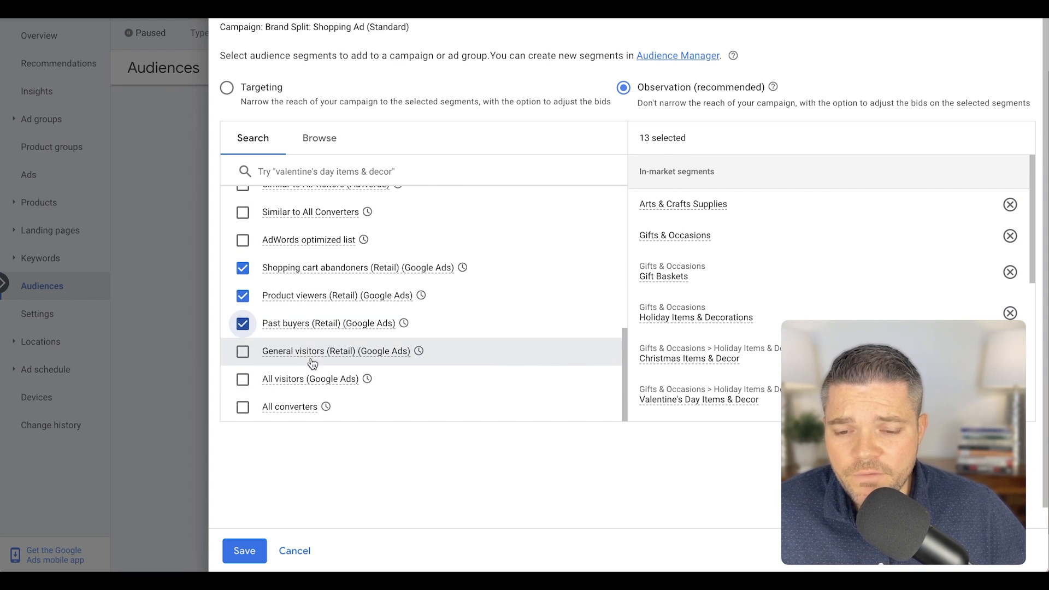
click(245, 551)
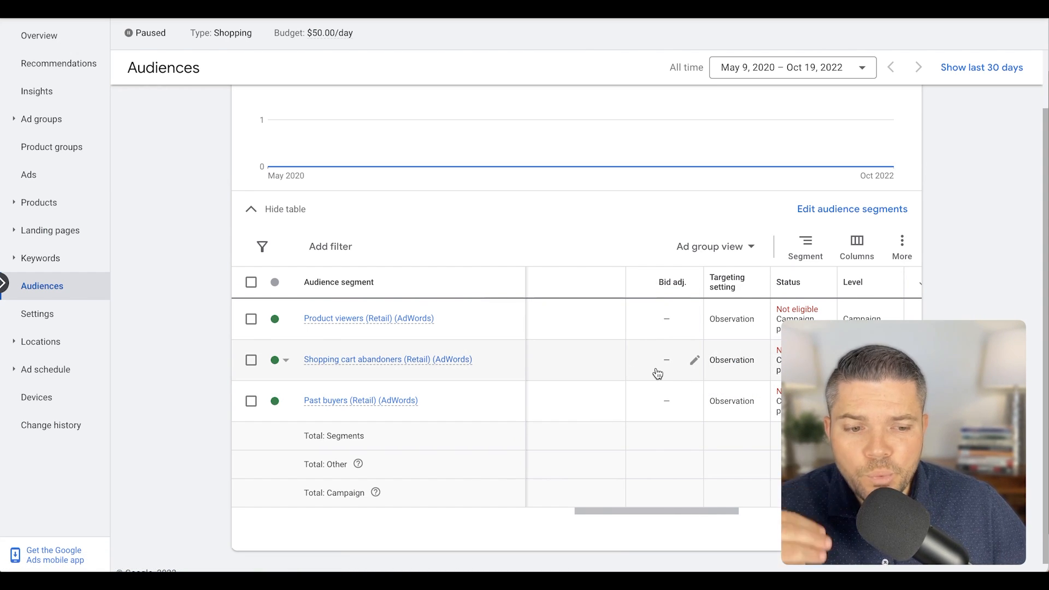
mouse_move(694, 361)
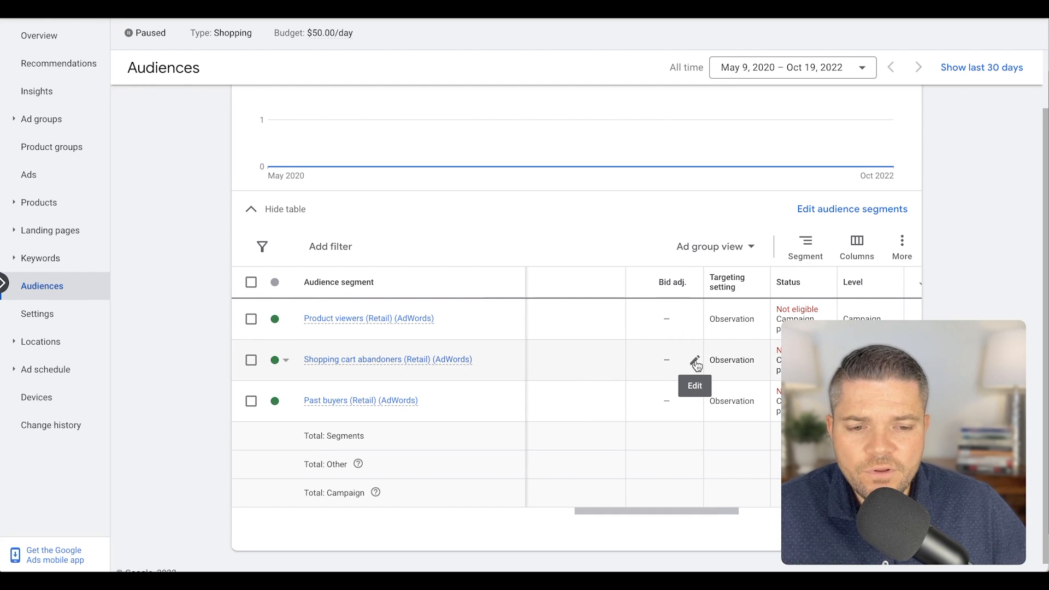
Give Shopping cart abandoners a +10% bid adjustment
click(695, 360)
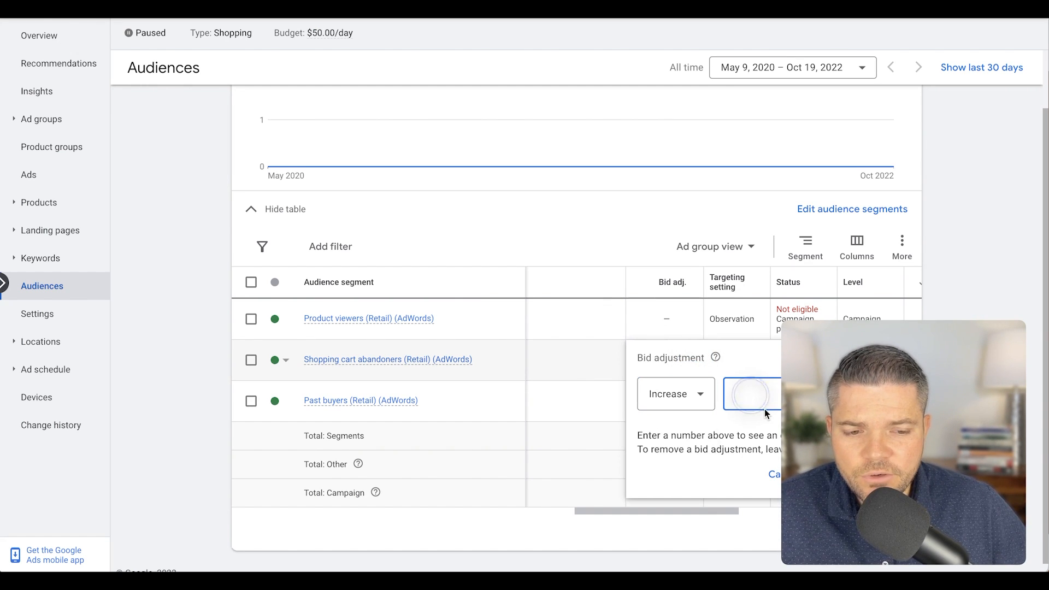
text(10%)
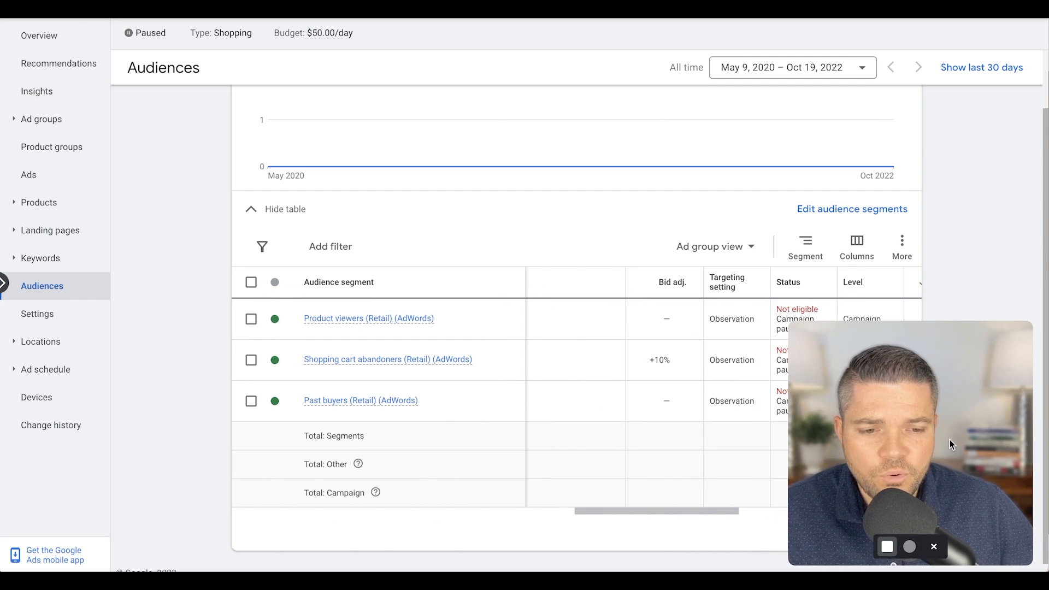
mouse_move(746, 373)
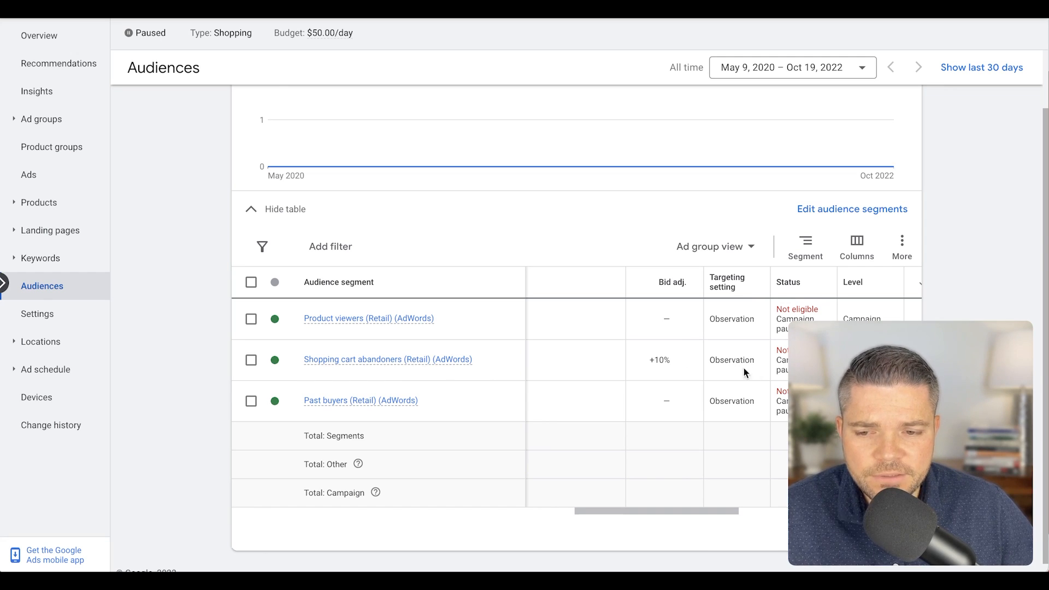
mouse_move(448, 388)
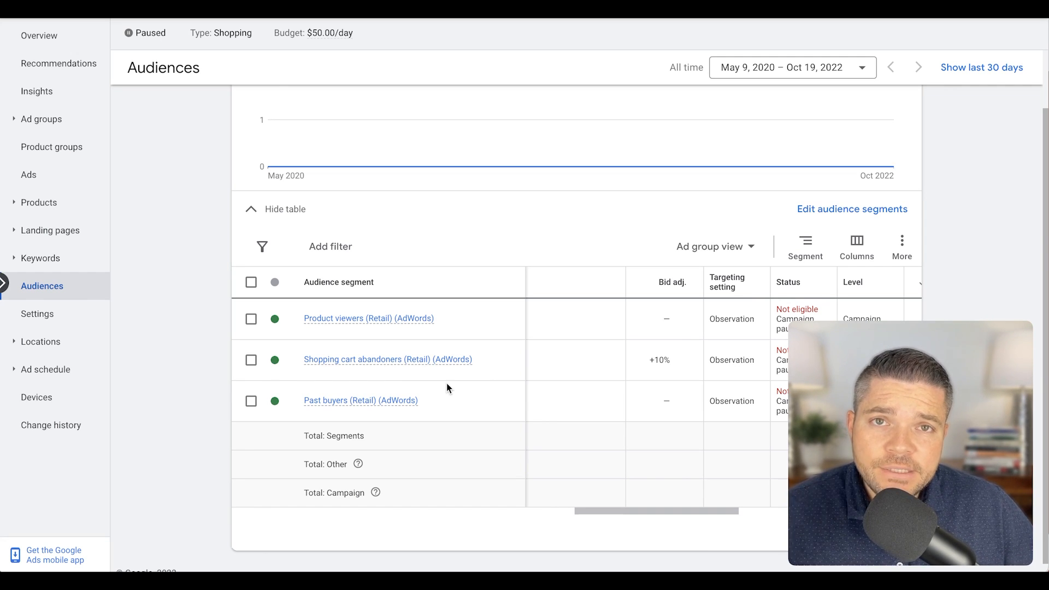